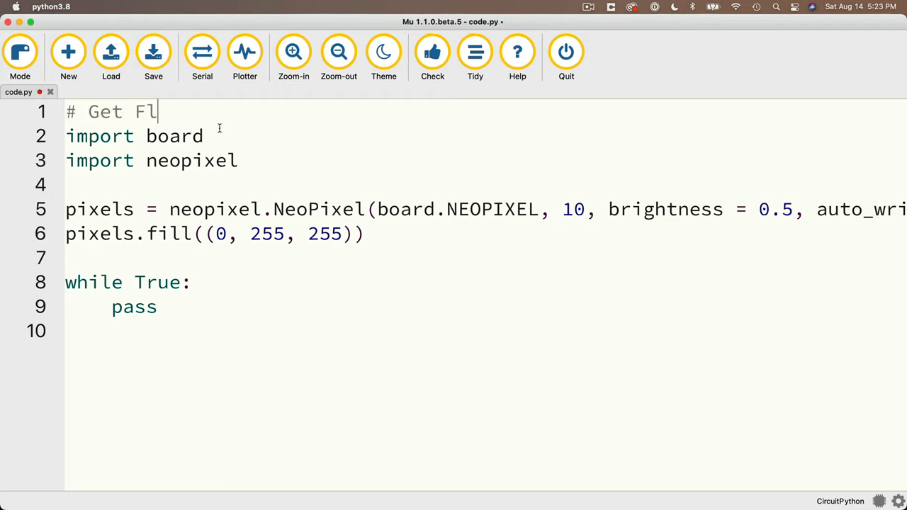
Step: Complete the '# Get Flashy' comment and add pixels.fill((0, 0, 0)) beneath the aqua fill
{"action": "type", "text": "ashy"}
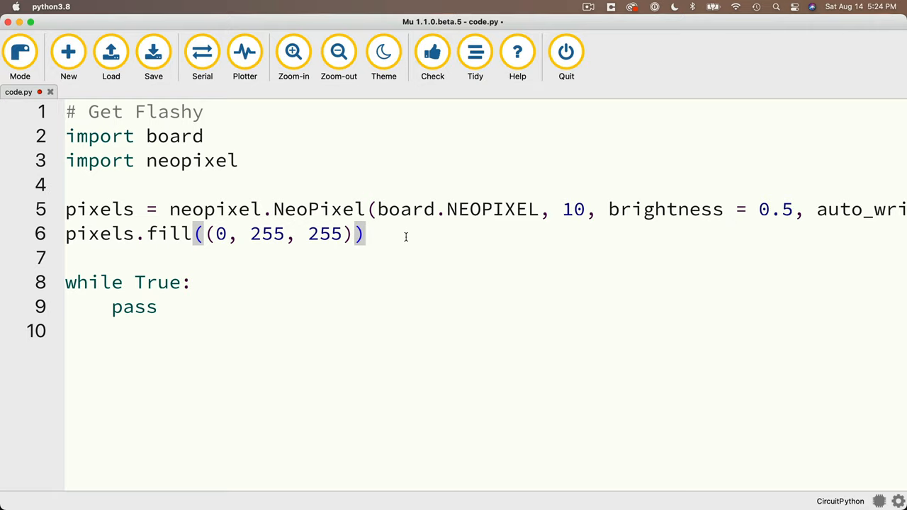
{"action": "type", "text": "pixels.f"}
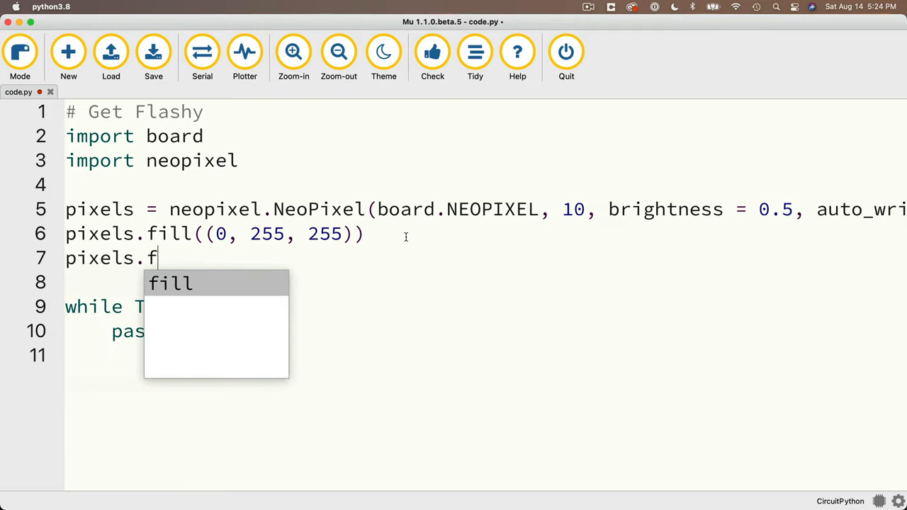
{"action": "type", "text": "ill("}
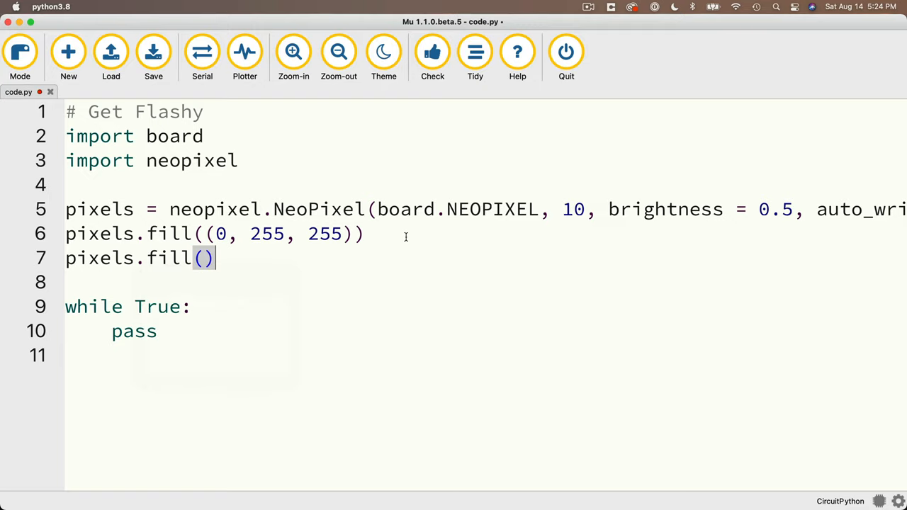
{"action": "type", "text": "("}
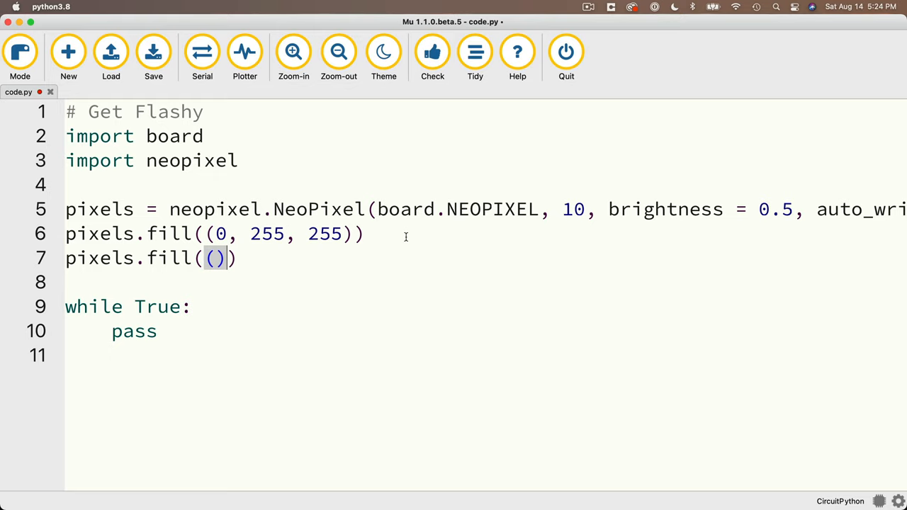
{"action": "type", "text": "0, 0, 0"}
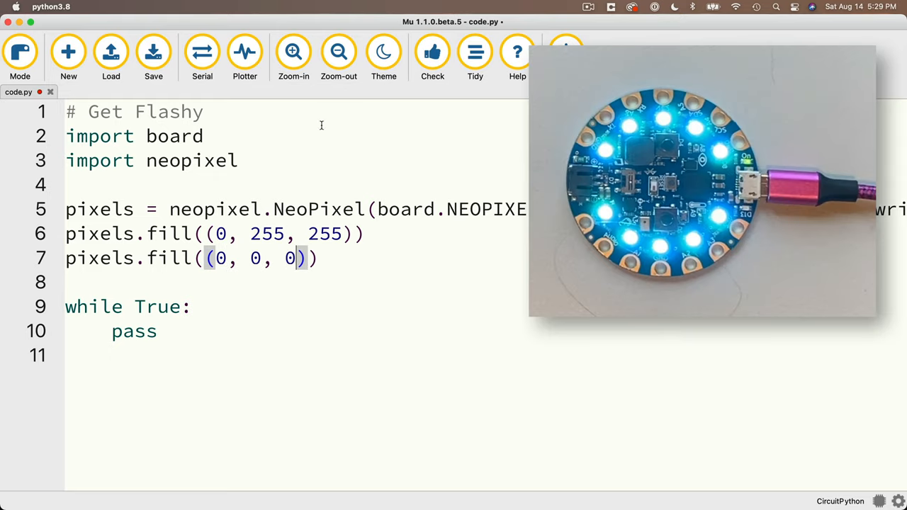
Step: Save code.py to the board and show its output in the serial console
{"action": "left_click", "coordinate": [153, 57]}
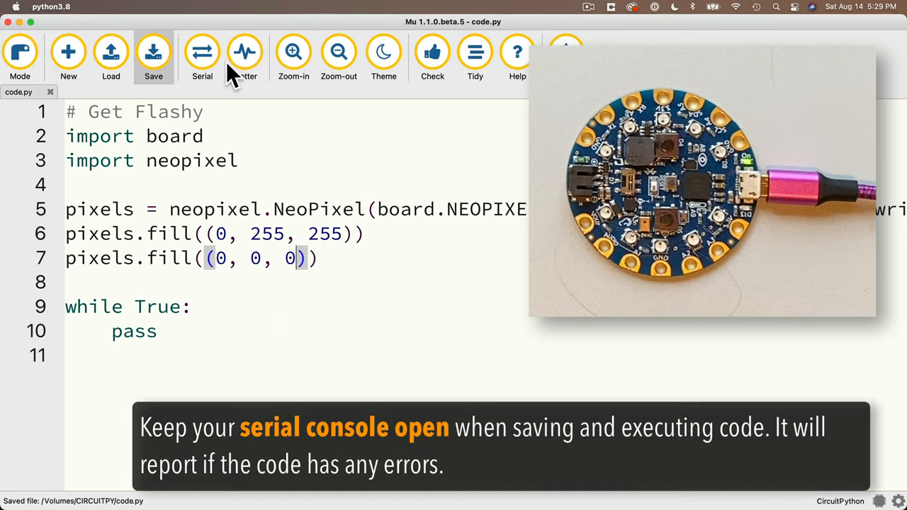
{"action": "left_click", "coordinate": [201, 57]}
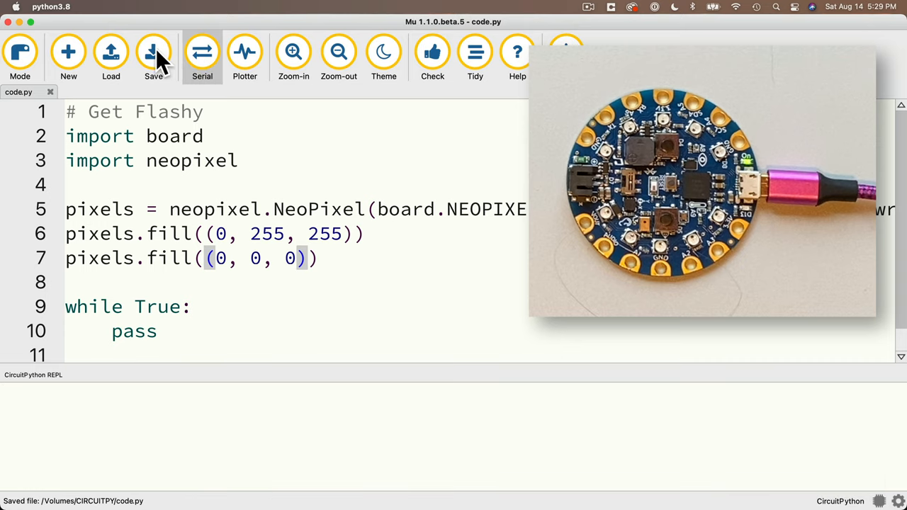
{"action": "left_click", "coordinate": [153, 56]}
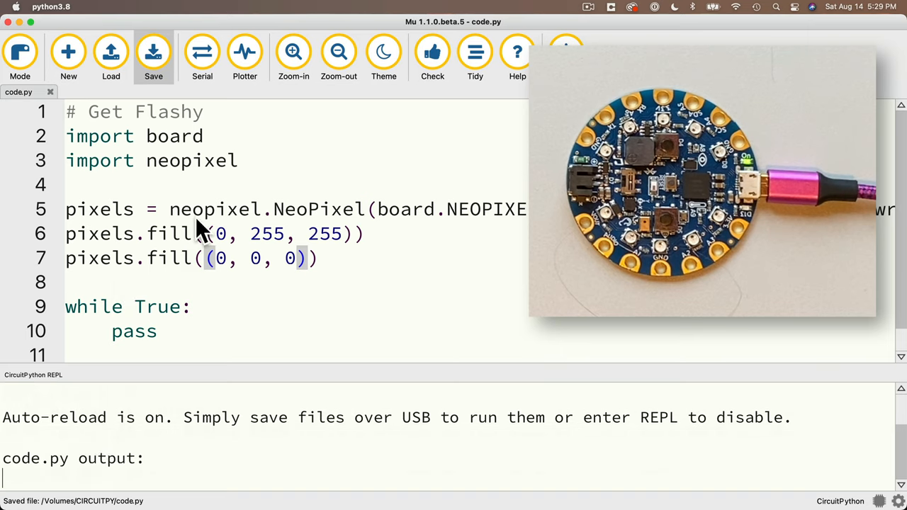
{"action": "mouse_move", "coordinate": [191, 287]}
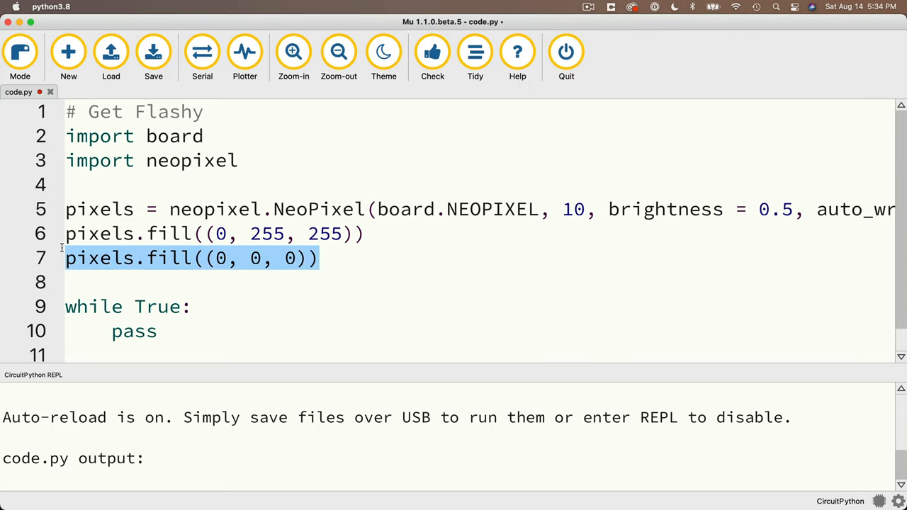
Step: Replace pass with pixels.fill((0, 255, 255)) inside while True, leave the black fill below, and save
{"action": "left_click_drag", "start_coordinate": [65, 257], "coordinate": [65, 234]}
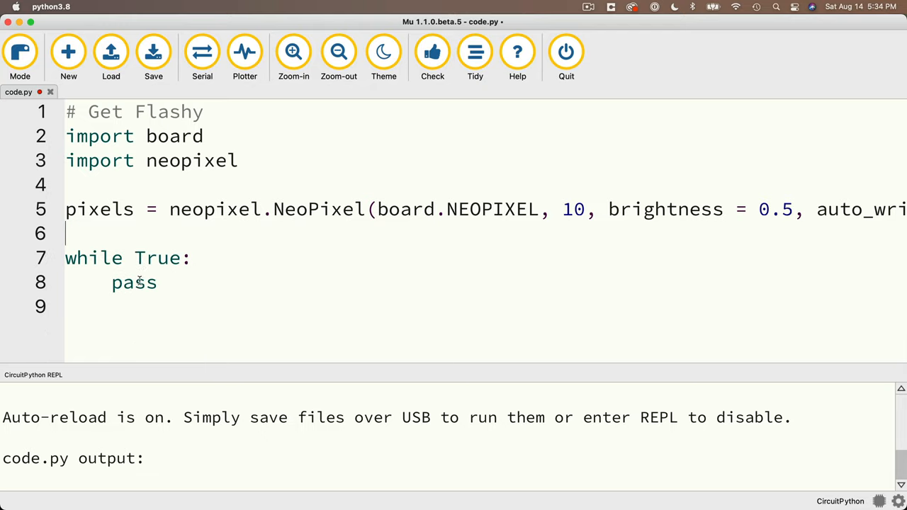
{"action": "double_click", "coordinate": [134, 282]}
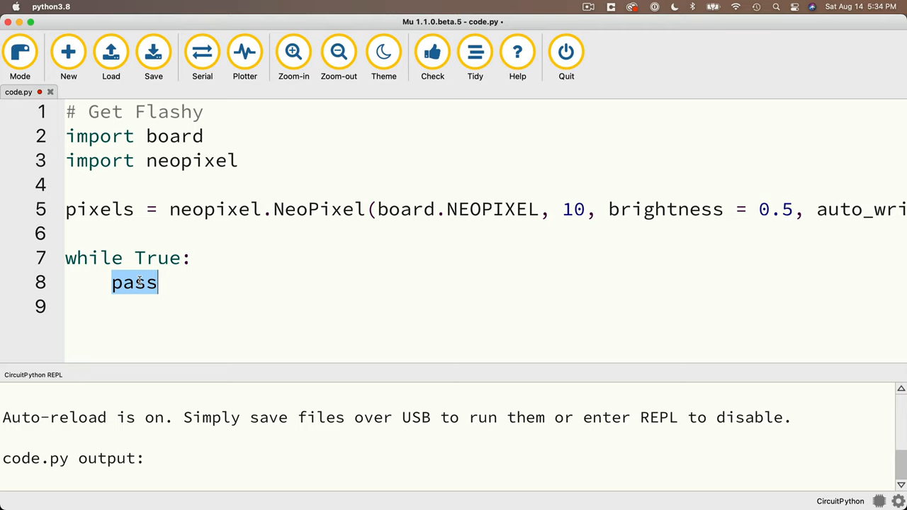
{"action": "type", "text": "pixels.fill((0, 255, 255))"}
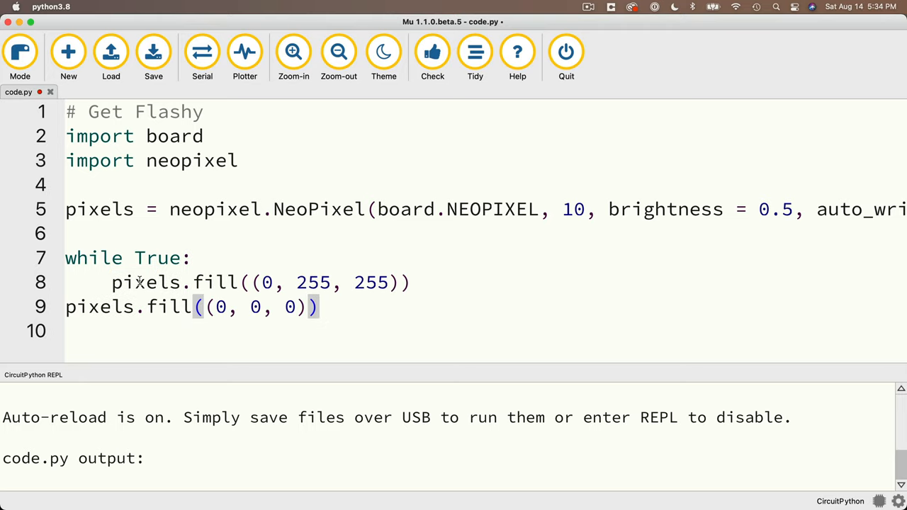
{"action": "mouse_move", "coordinate": [189, 348]}
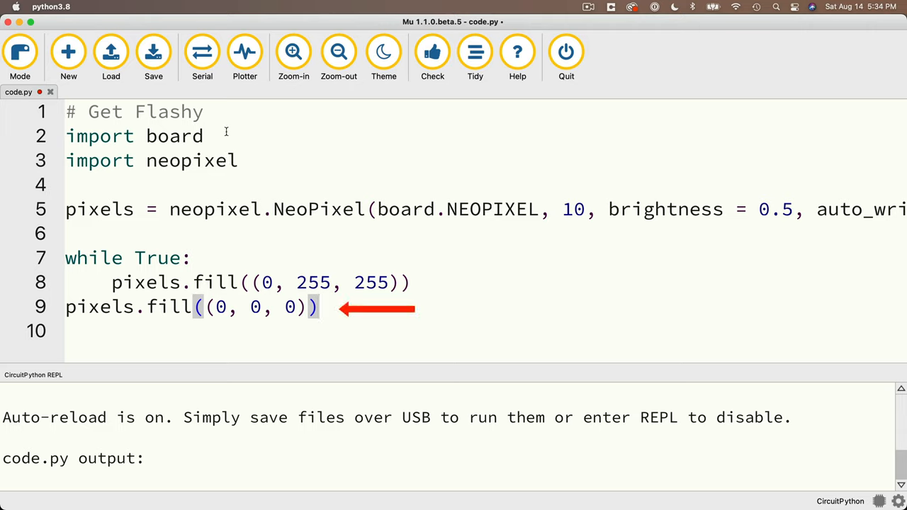
{"action": "mouse_move", "coordinate": [153, 51]}
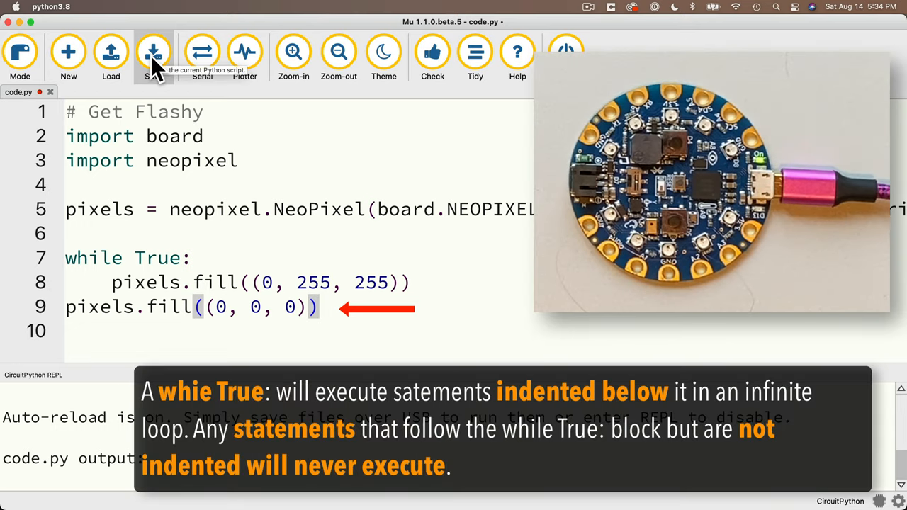
{"action": "left_click", "coordinate": [153, 54]}
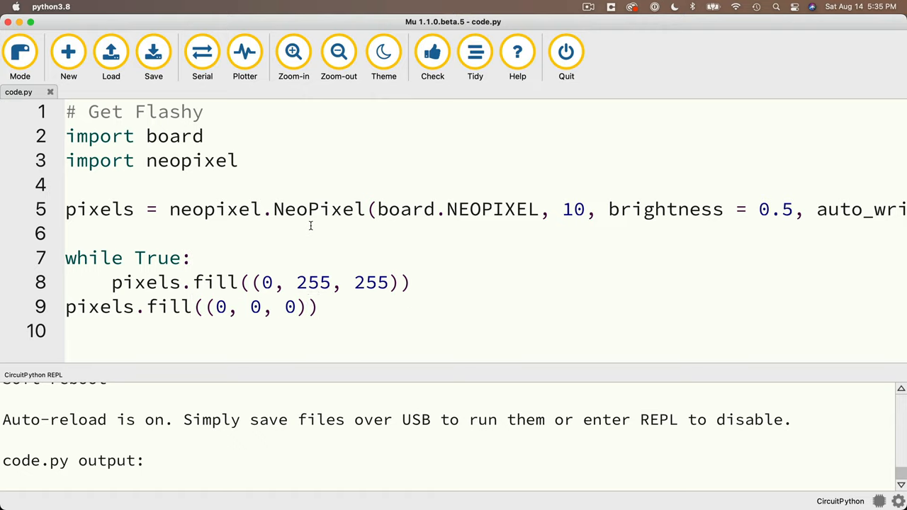
Step: Add print("This is our first print statement") above the while True loop
{"action": "key", "text": "Return"}
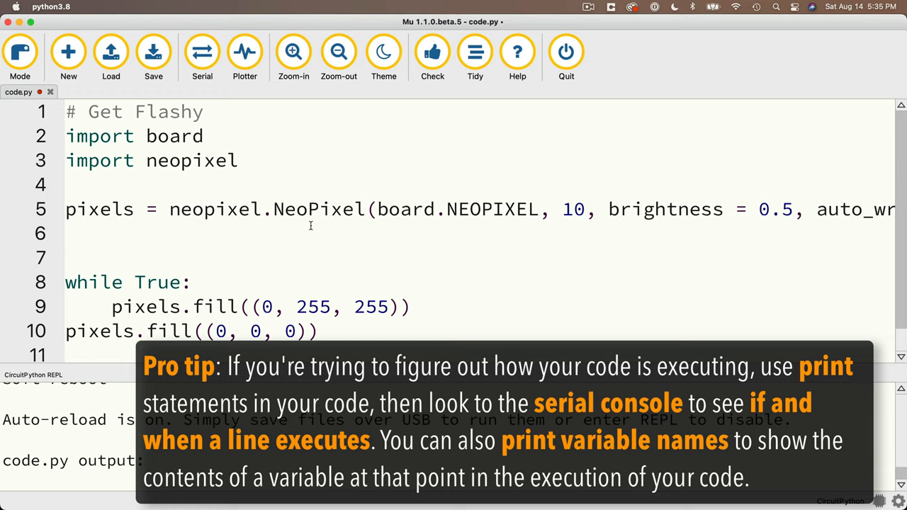
{"action": "type", "text": "print\""}
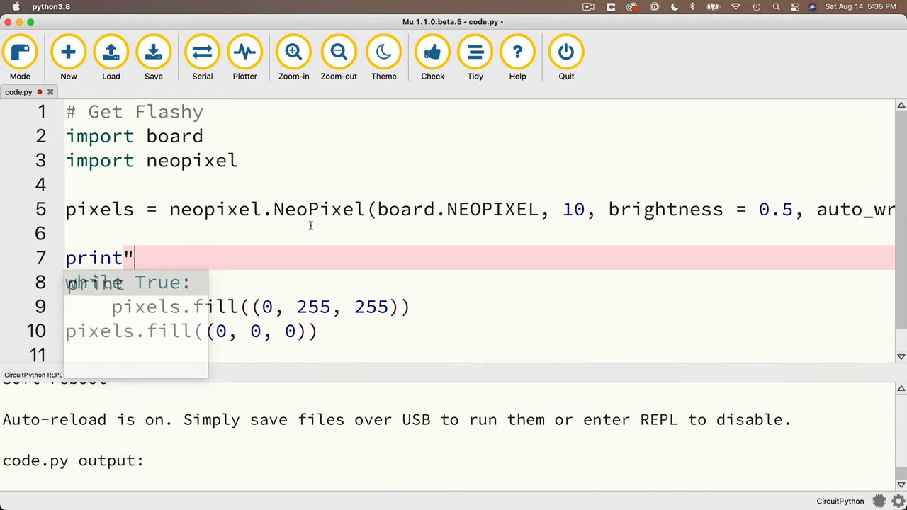
{"action": "type", "text": "(\"Th"}
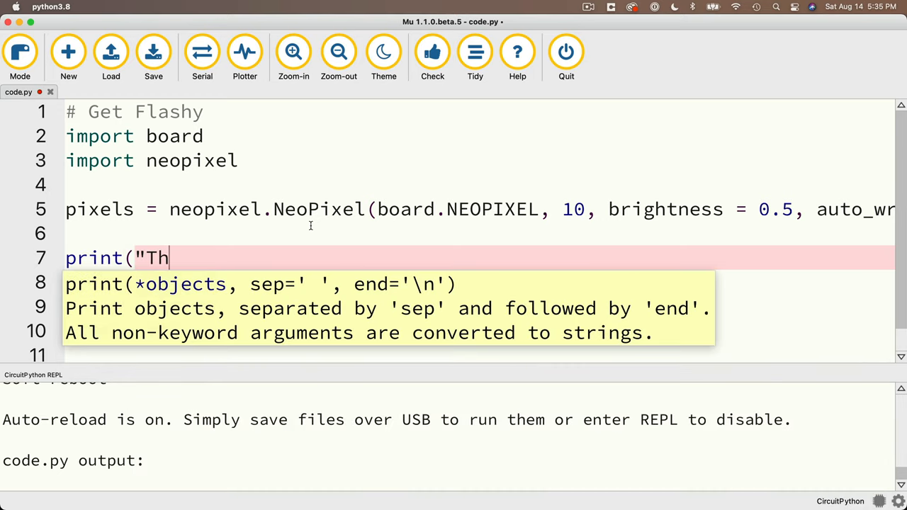
{"action": "type", "text": "is is our first print sta"}
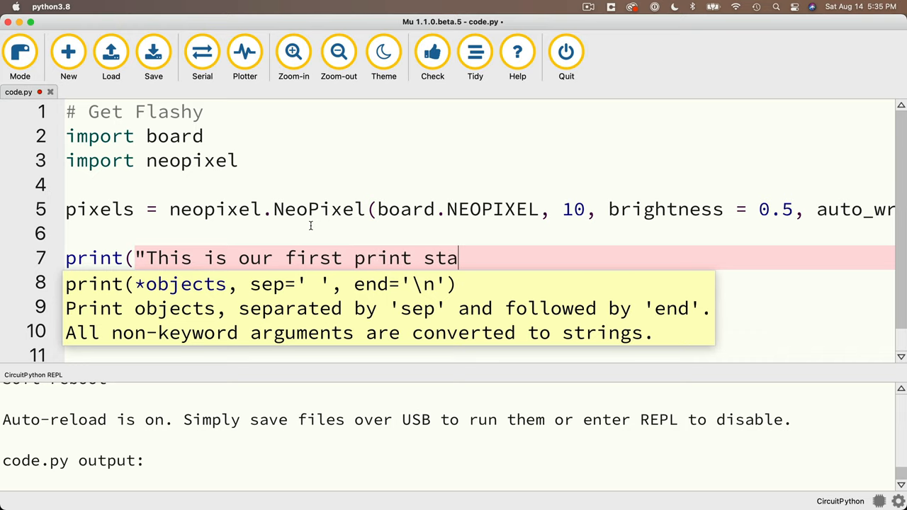
{"action": "type", "text": "tement\")"}
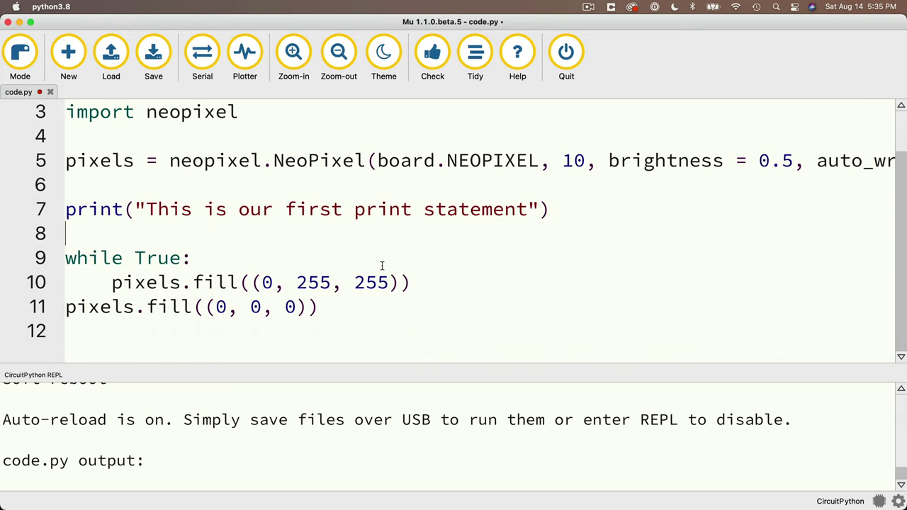
Step: Add print("This is the print statement after while True:") after the loop
{"action": "type", "text": "T"}
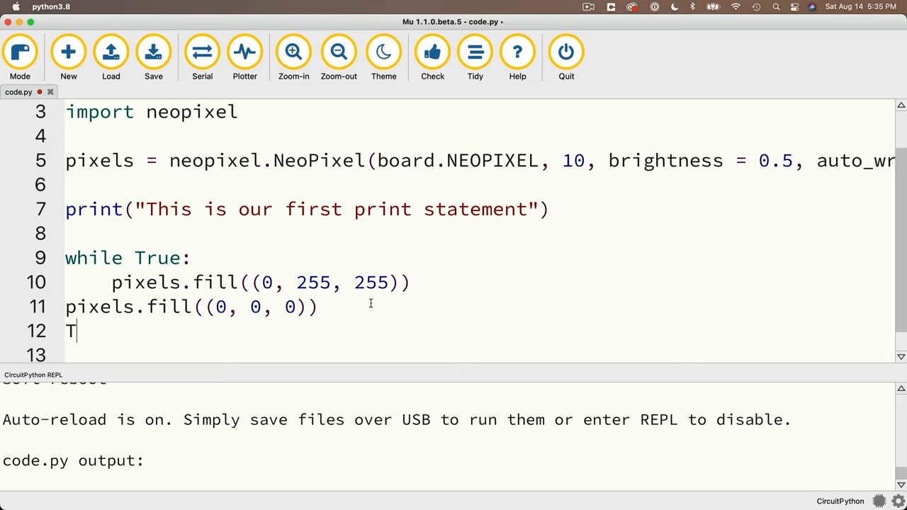
{"action": "type", "text": "rint(\"T"}
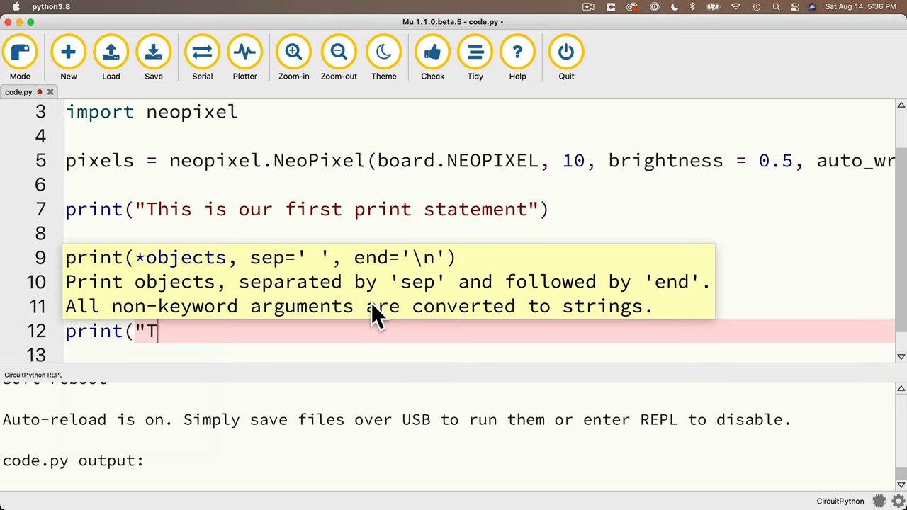
{"action": "type", "text": "his is the print statement"}
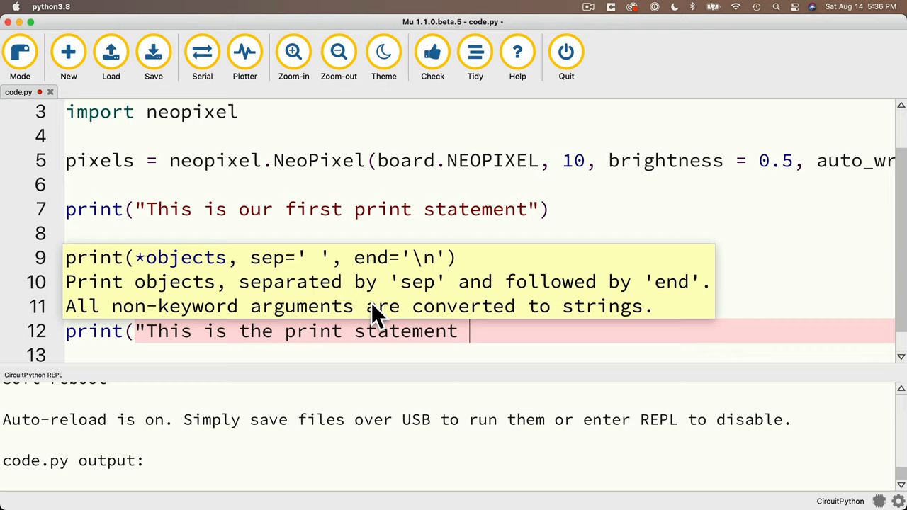
{"action": "type", "text": "after while True:\""}
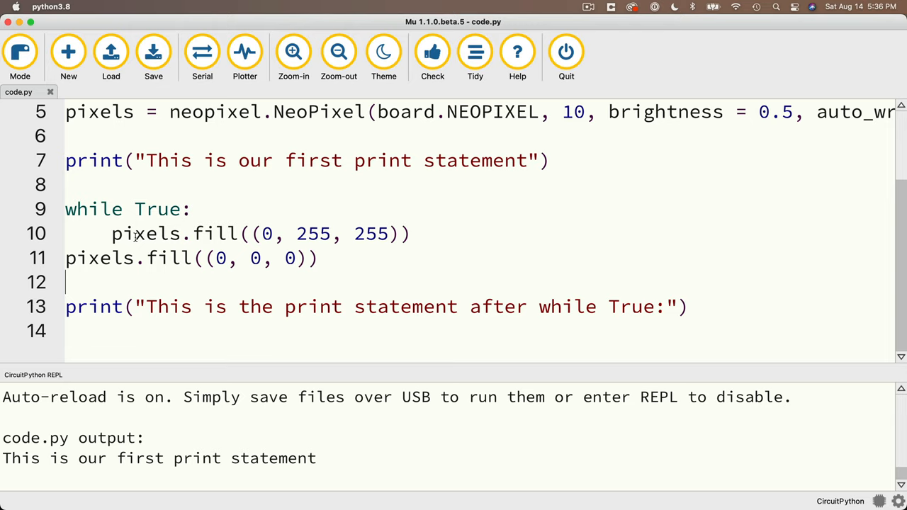
{"action": "scroll", "scroll_direction": "up", "scroll_amount": 3}
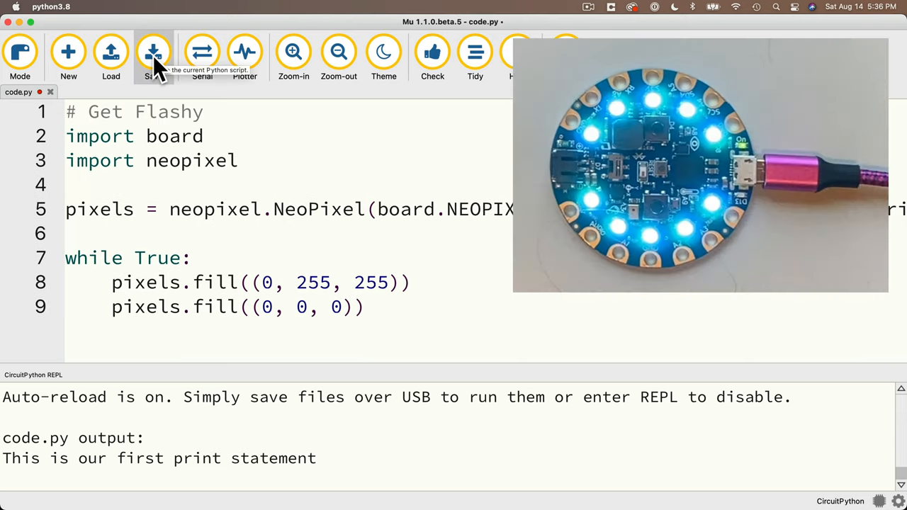
Step: Save the script with both fills inside the loop and no print lines
{"action": "left_click", "coordinate": [153, 53]}
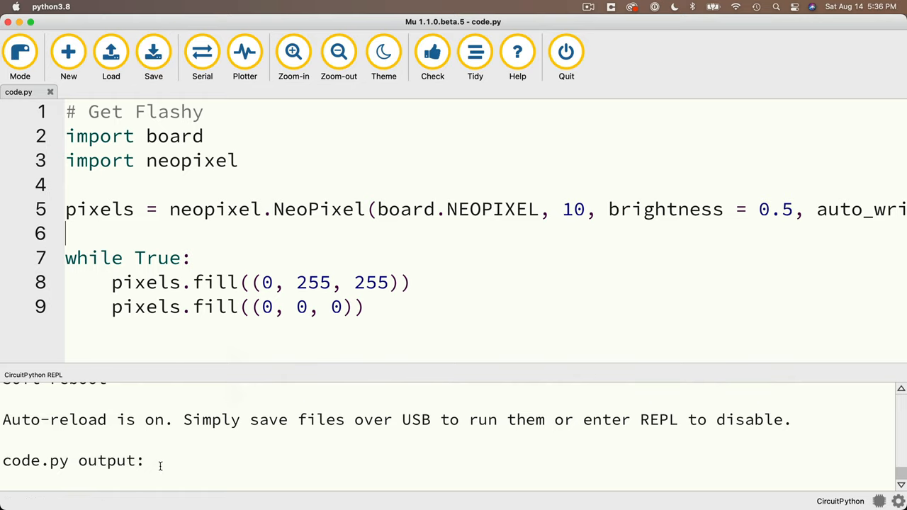
{"action": "mouse_move", "coordinate": [198, 283]}
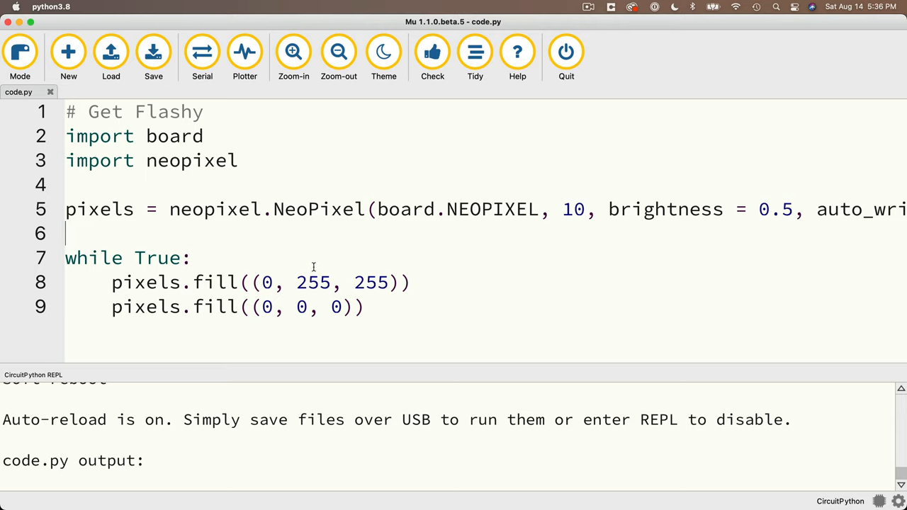
Step: Add print("AQUA") after the aqua fill and print("off") after the black fill, then save
{"action": "key", "text": "Return"}
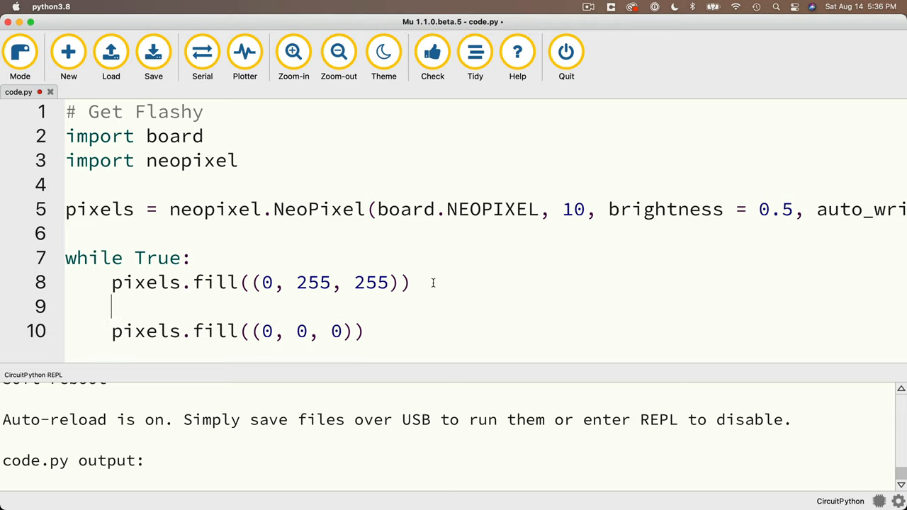
{"action": "type", "text": "print(\"AQUA"}
{"action": "type", "text": "print(\"off\")"}
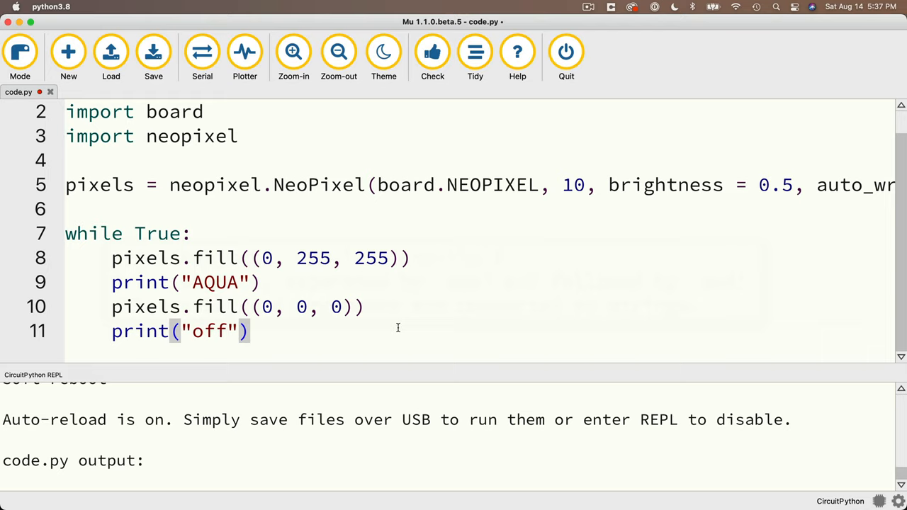
{"action": "left_click", "coordinate": [153, 54]}
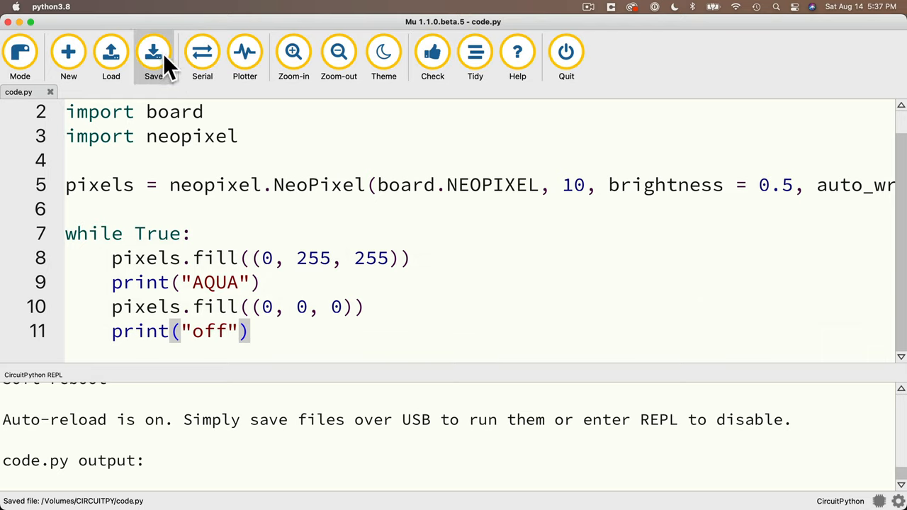
{"action": "left_click", "coordinate": [153, 54]}
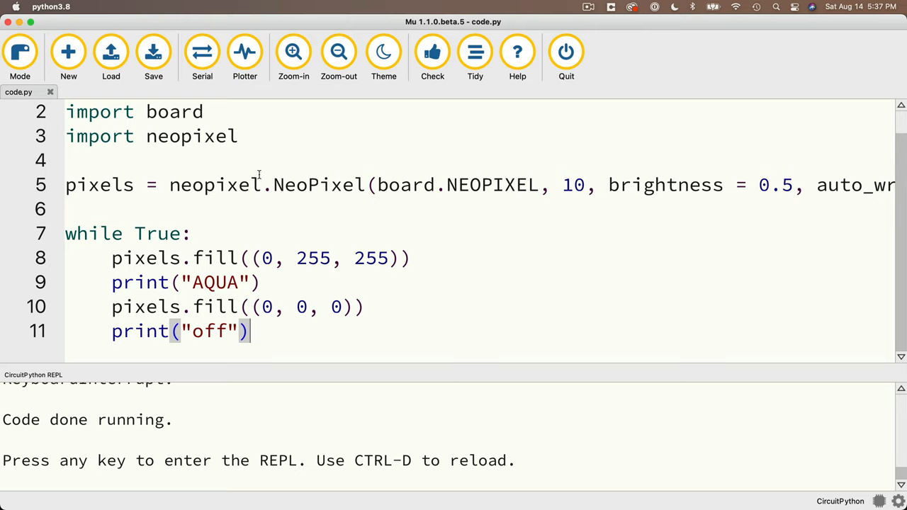
{"action": "mouse_move", "coordinate": [275, 140]}
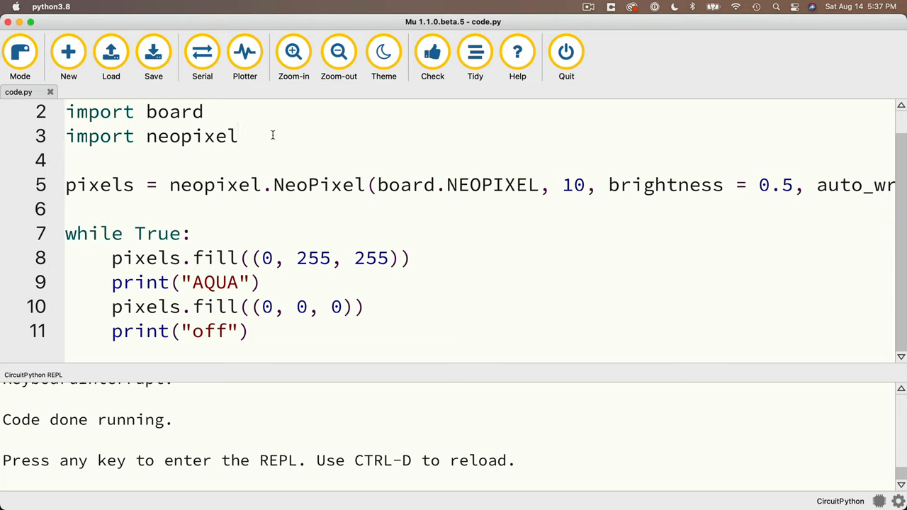
Step: Import time and add time.sleep(0.5) after print("AQUA"), then save to the board
{"action": "key", "text": "Return"}
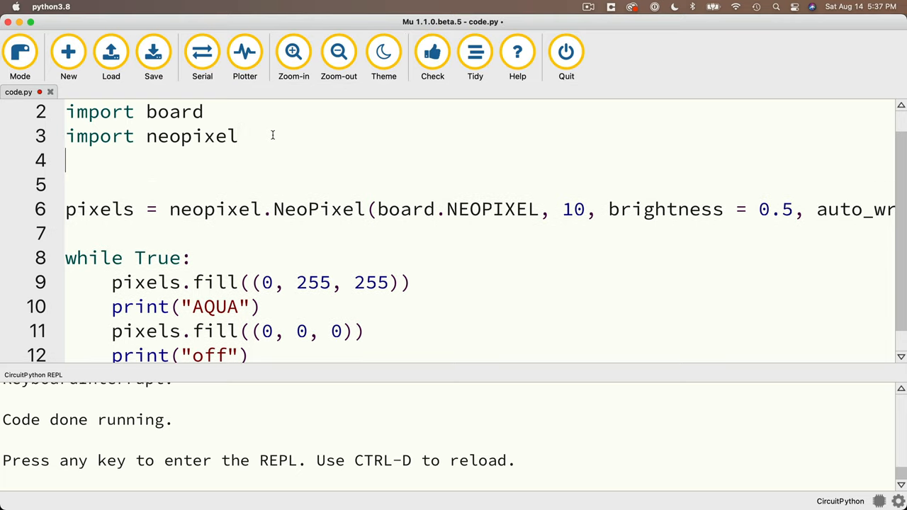
{"action": "type", "text": "import time"}
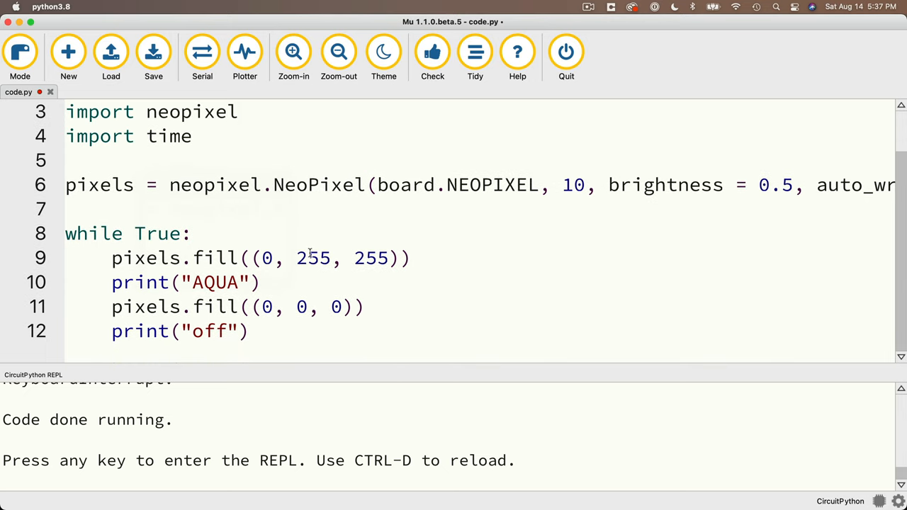
{"action": "type", "text": "tim"}
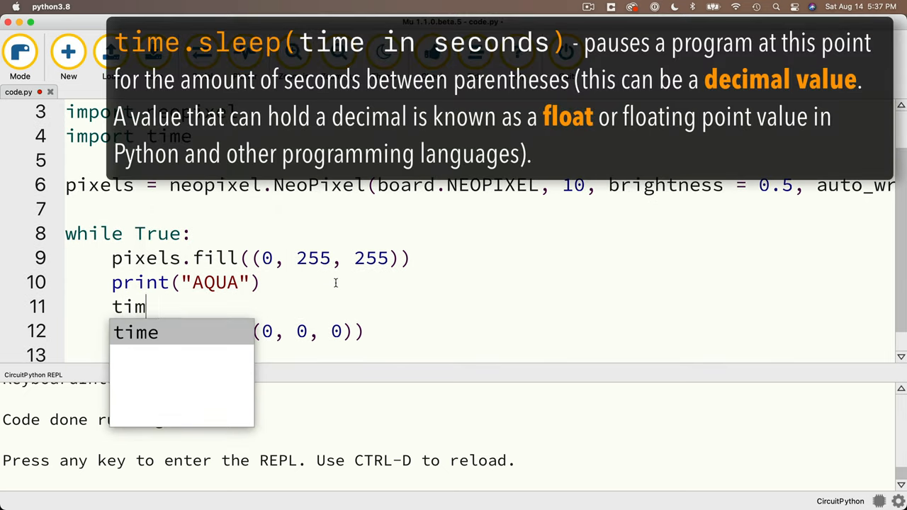
{"action": "type", "text": "e"}
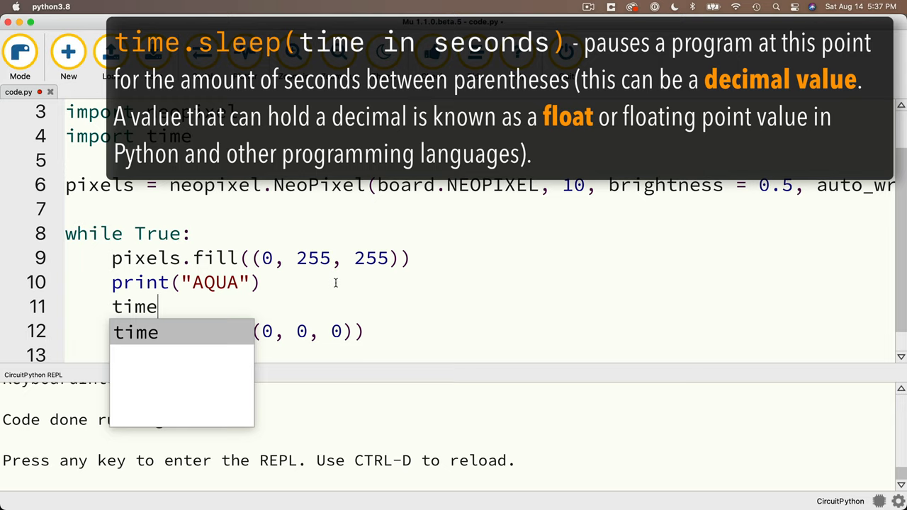
{"action": "type", "text": ".sle"}
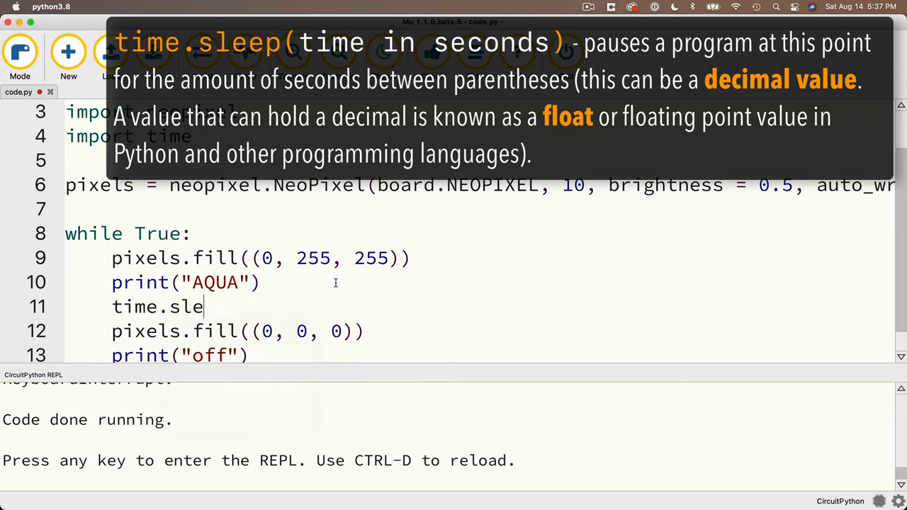
{"action": "type", "text": "ep"}
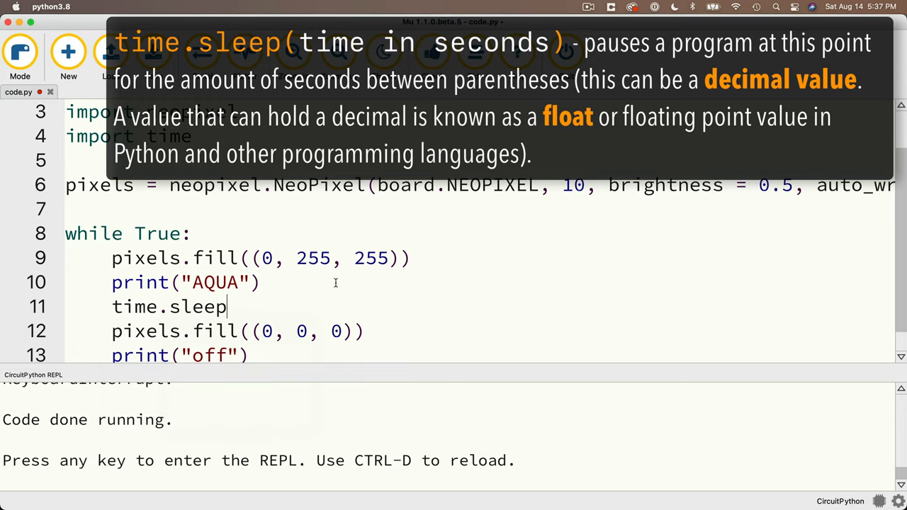
{"action": "type", "text": "("}
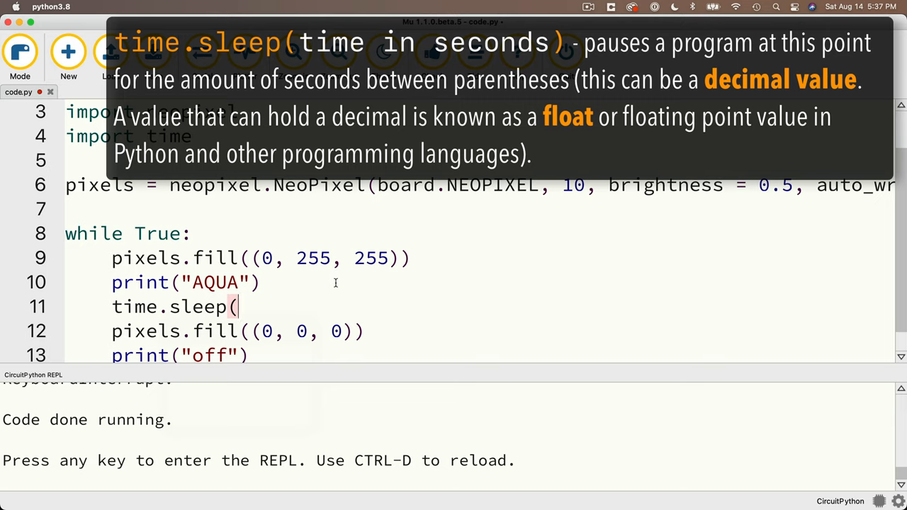
{"action": "type", "text": "0.5)"}
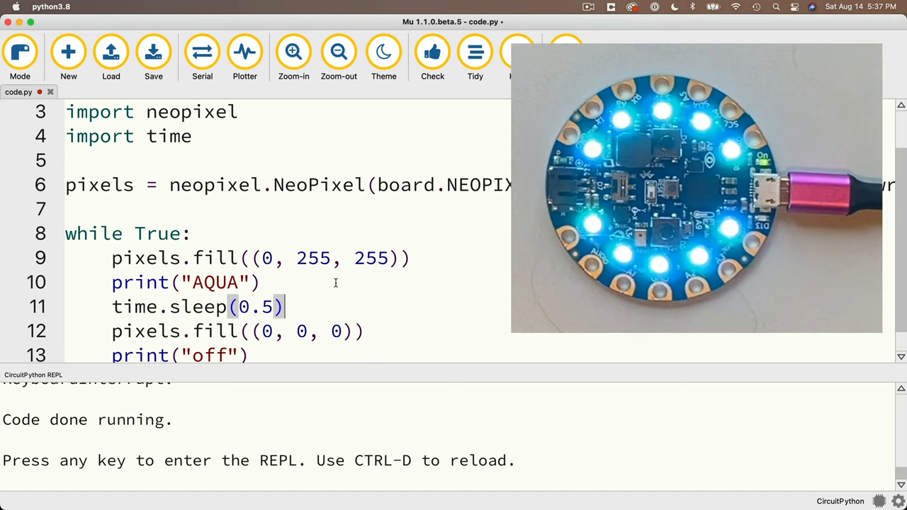
{"action": "left_click", "coordinate": [153, 54]}
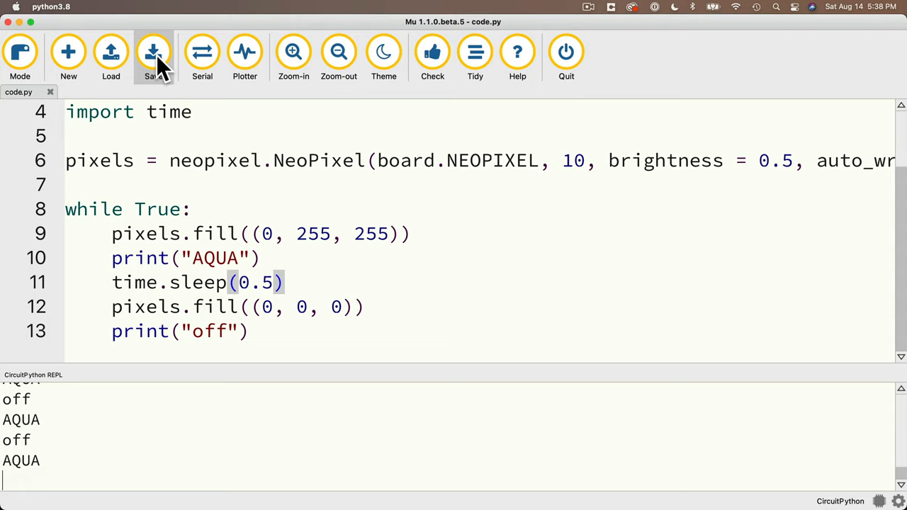
{"action": "mouse_move", "coordinate": [307, 280]}
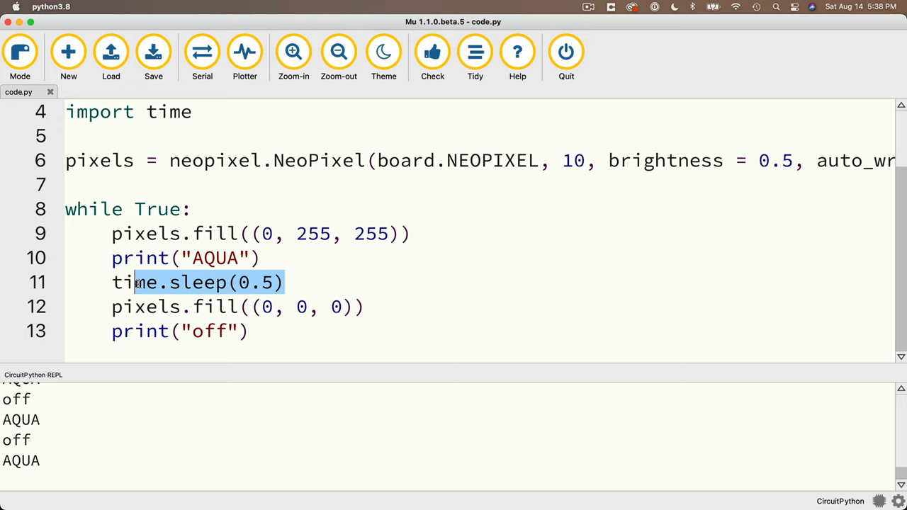
Step: Add a second time.sleep(0.5) after print("off") and save to the board
{"action": "left_click", "coordinate": [252, 331]}
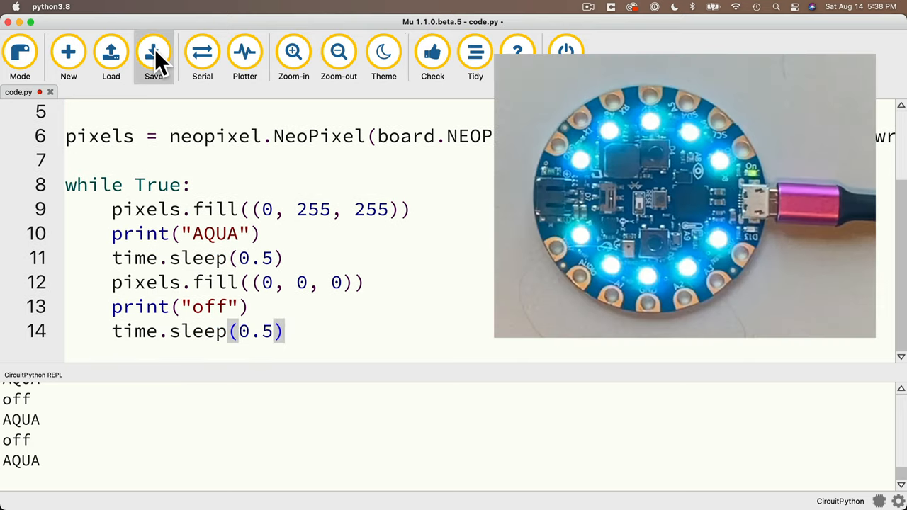
{"action": "left_click", "coordinate": [153, 57]}
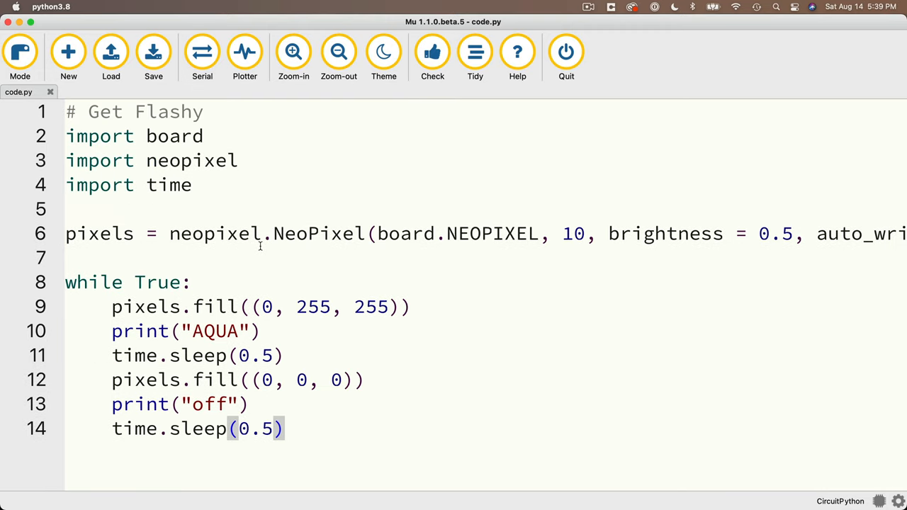
{"action": "mouse_move", "coordinate": [397, 306]}
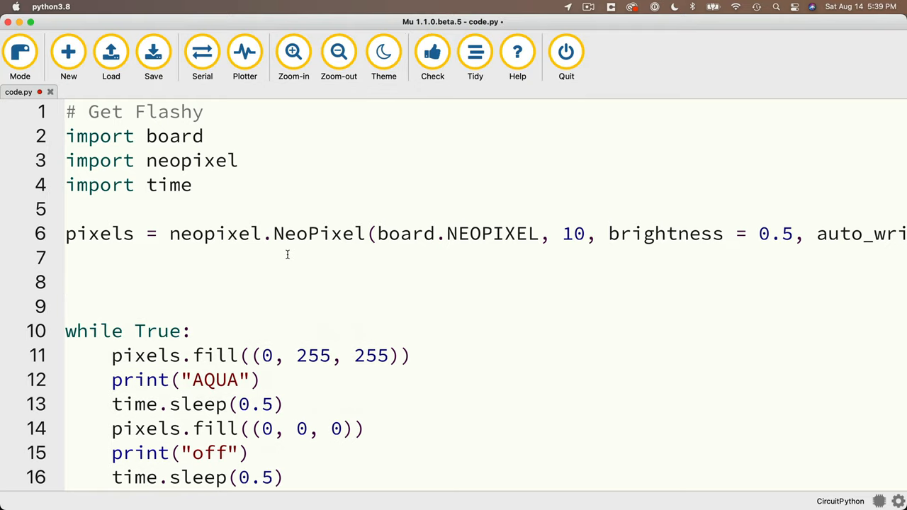
Step: Define AQUA = (0, 255, 255) above the loop and fill the pixels with AQUA
{"action": "type", "text": "AQUA ="}
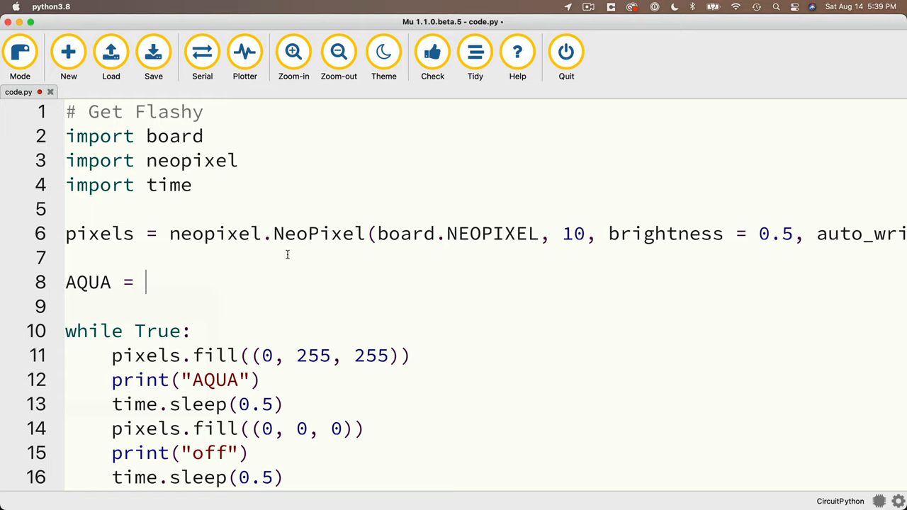
{"action": "type", "text": "("}
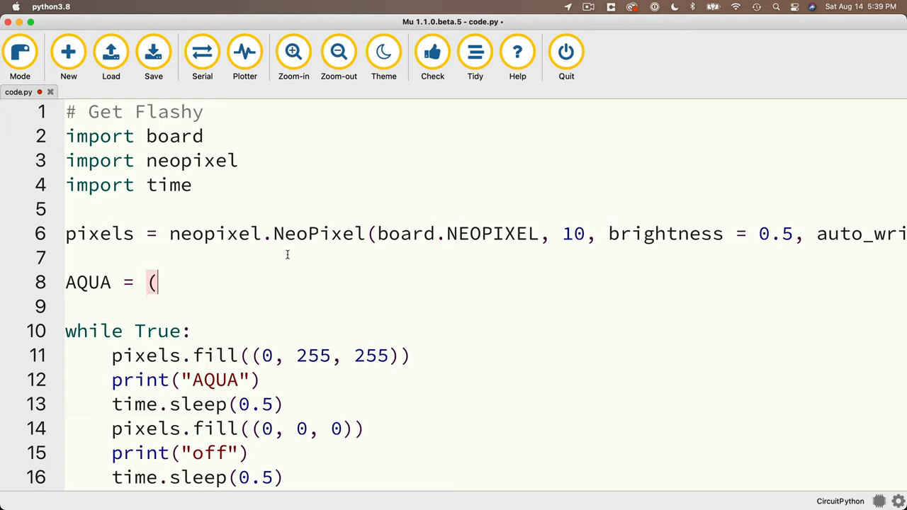
{"action": "type", "text": "0, 255"}
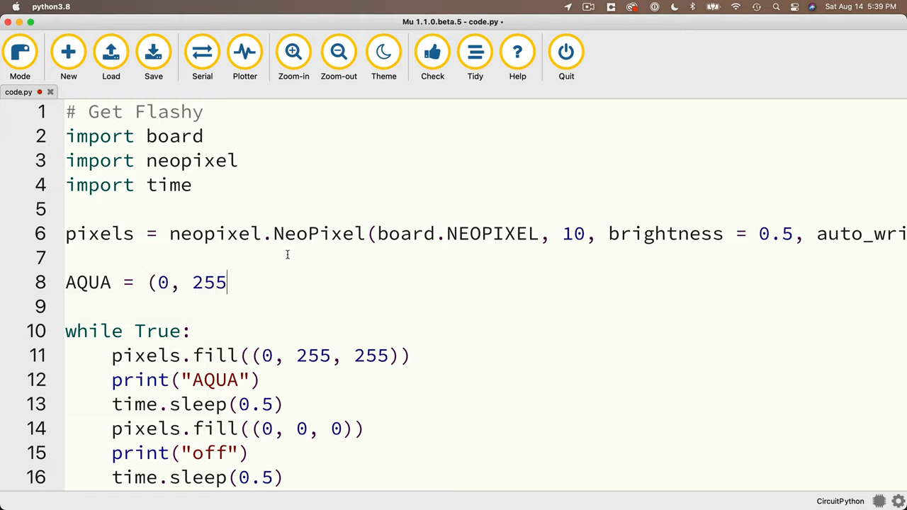
{"action": "type", "text": ", 255)"}
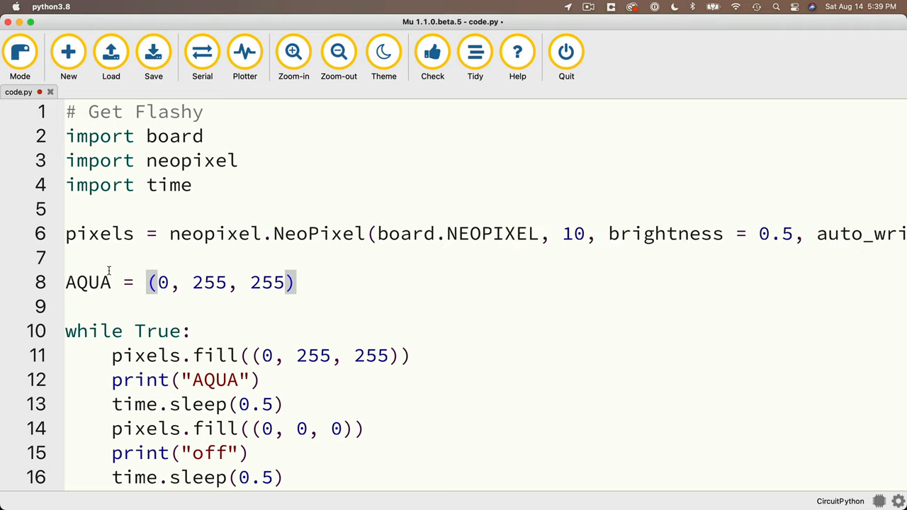
{"action": "mouse_move", "coordinate": [258, 354]}
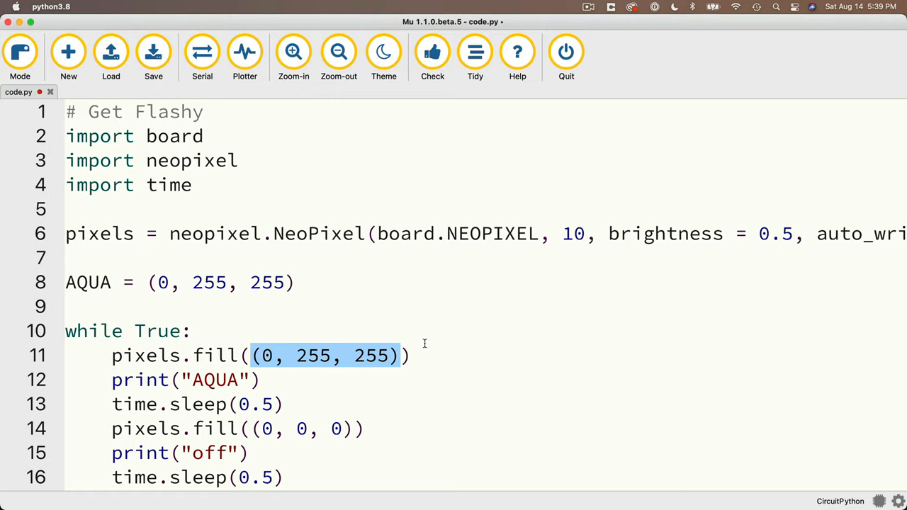
{"action": "type", "text": "AQUA"}
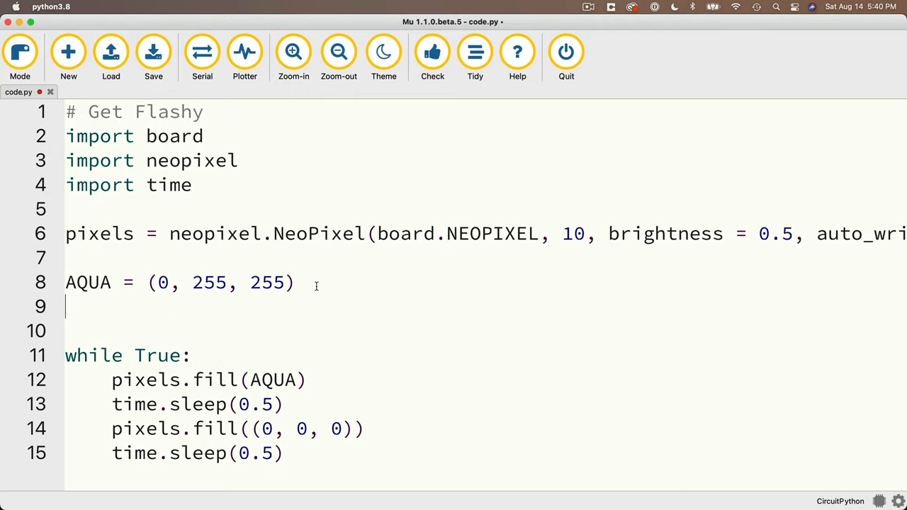
Step: Define BLACK = (0, 0, 0), use it in the second fill, and save to the board
{"action": "type", "text": "BLACK = (0, 0, 0"}
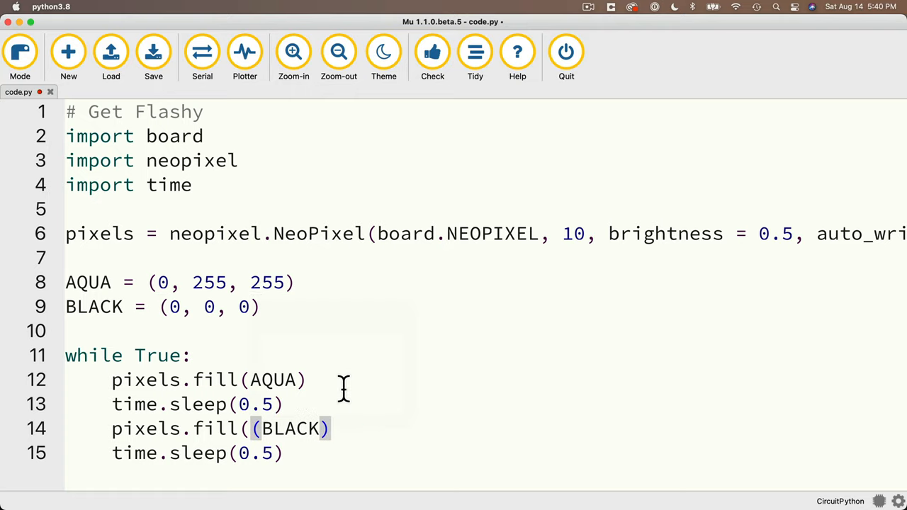
{"action": "mouse_move", "coordinate": [289, 234]}
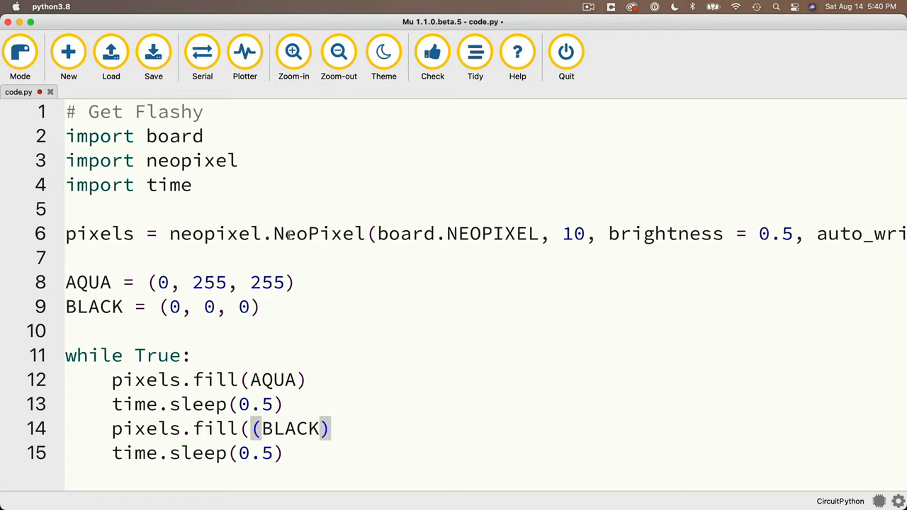
{"action": "mouse_move", "coordinate": [153, 54]}
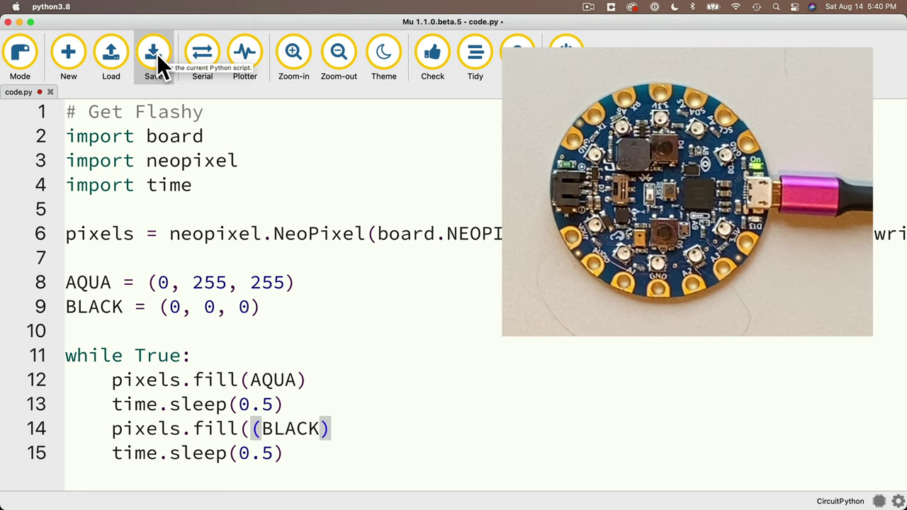
{"action": "left_click", "coordinate": [153, 56]}
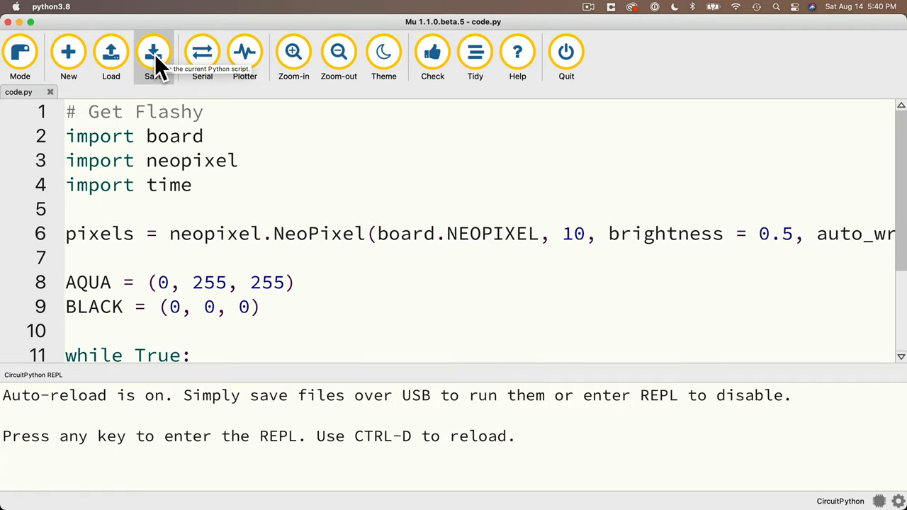
{"action": "left_click", "coordinate": [153, 57]}
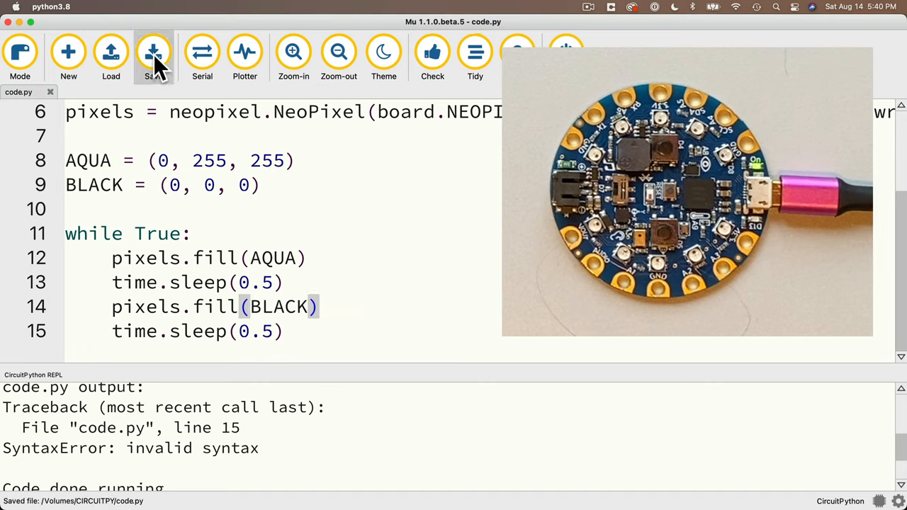
Step: Save the corrected pixels.fill(BLACK) line so code.py reruns without the syntax error
{"action": "left_click", "coordinate": [153, 57]}
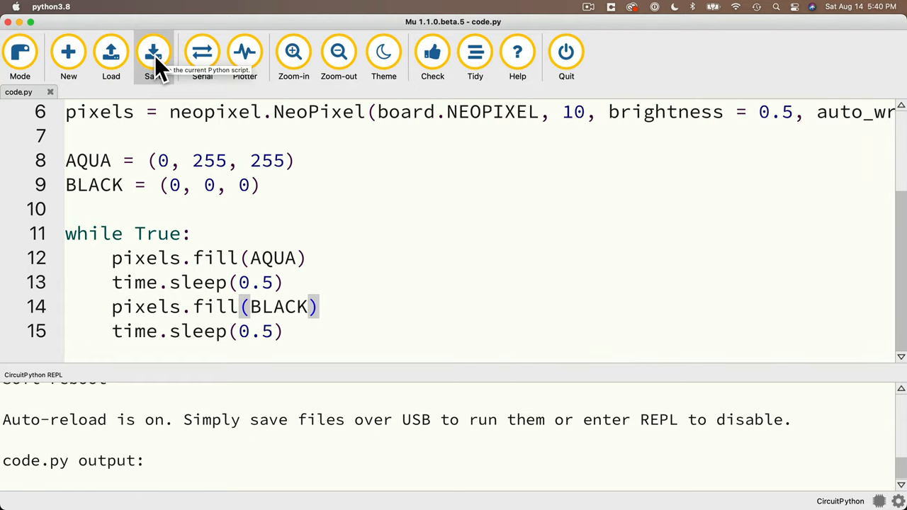
{"action": "left_click", "coordinate": [153, 57]}
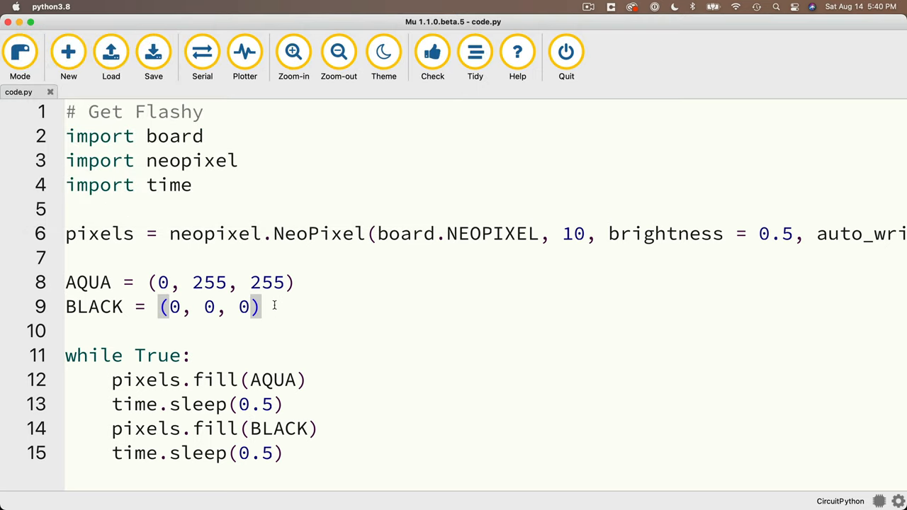
Step: Define flash_time = 0.5 and use flash_time in both time.sleep calls of the loop
{"action": "type", "text": "flash_time"}
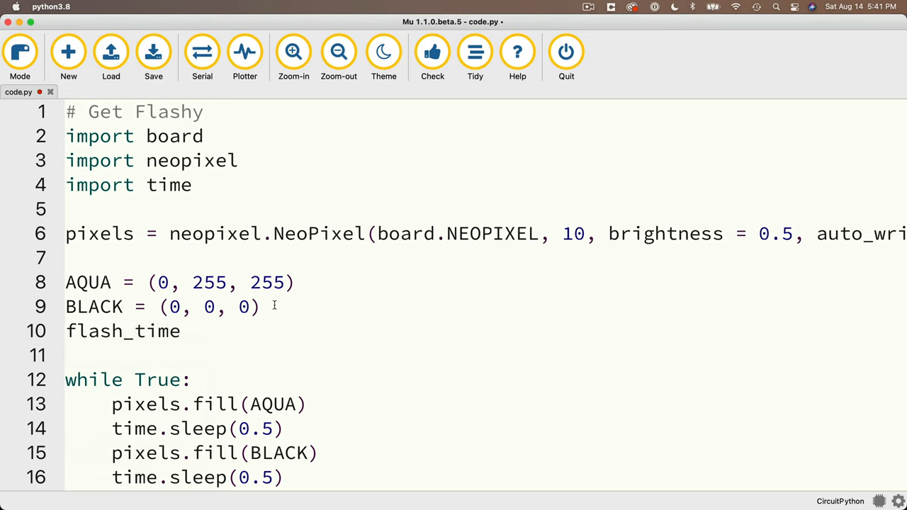
{"action": "type", "text": "= 0.5"}
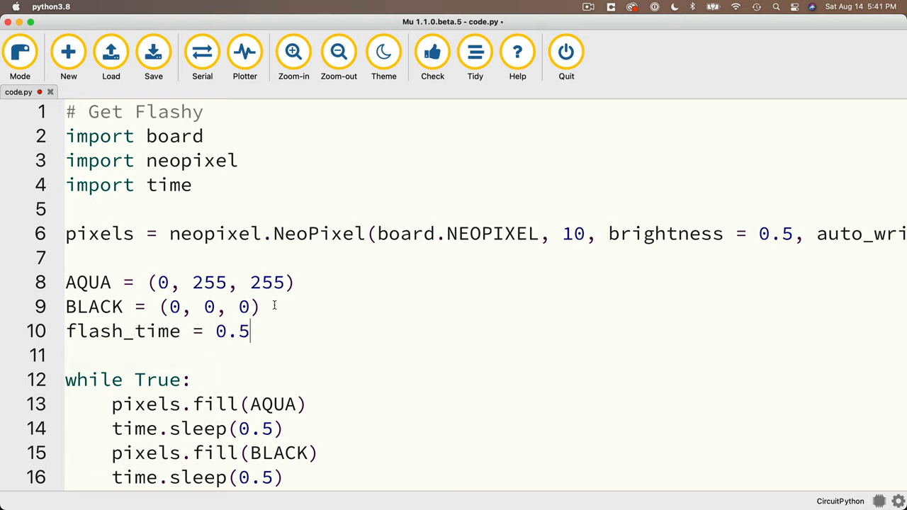
{"action": "double_click", "coordinate": [121, 331]}
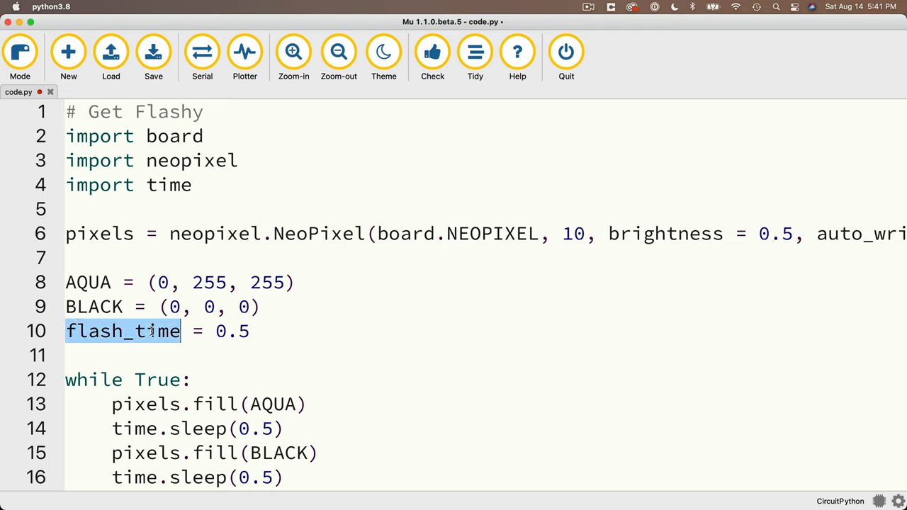
{"action": "mouse_move", "coordinate": [273, 435]}
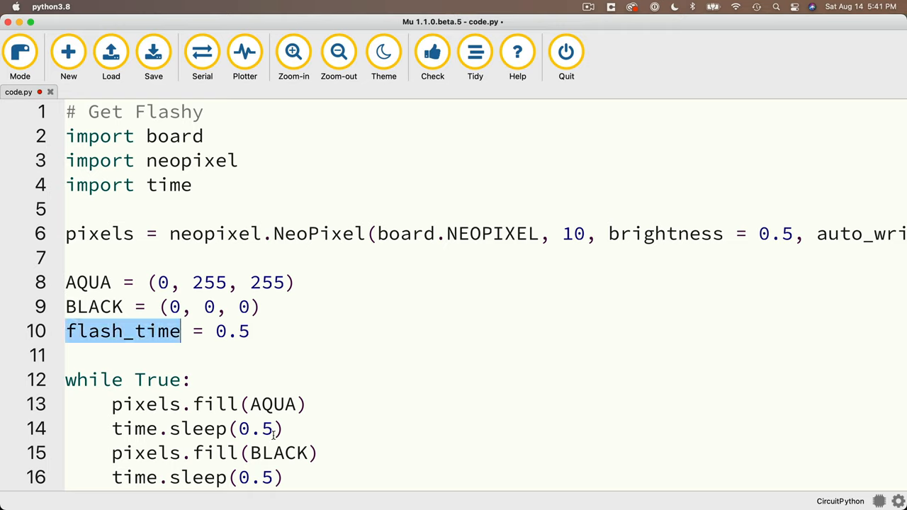
{"action": "type", "text": "flash_time"}
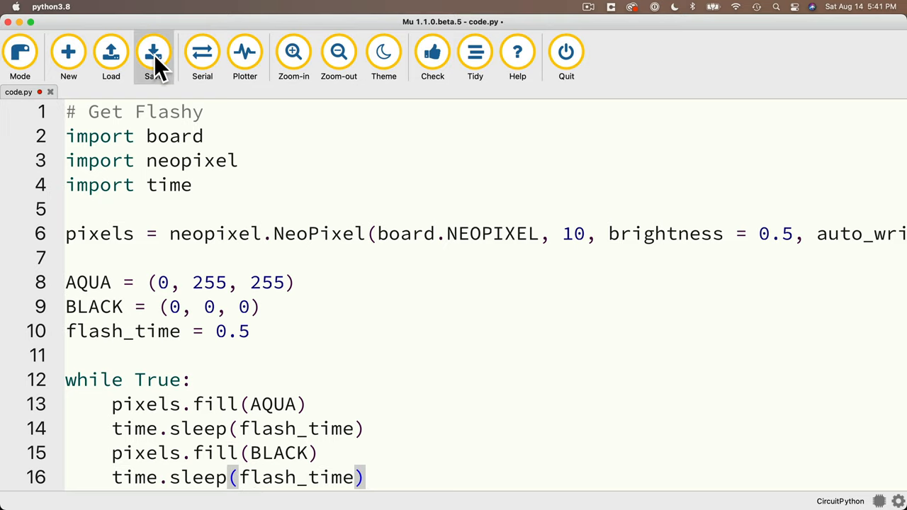
{"action": "mouse_move", "coordinate": [153, 57]}
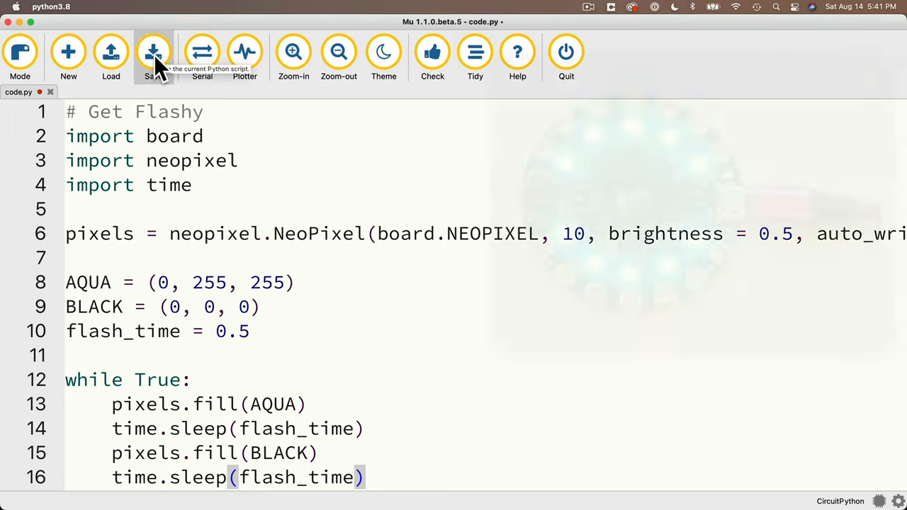
Step: Lower flash_time to 0.1 and save the script to the board for a faster blink
{"action": "left_click", "coordinate": [153, 56]}
{"action": "type", "text": "1"}
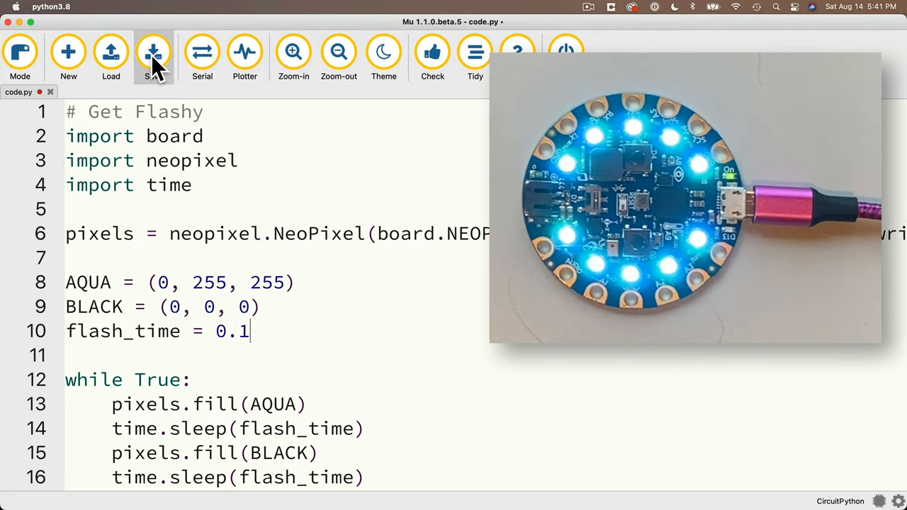
{"action": "left_click", "coordinate": [153, 56]}
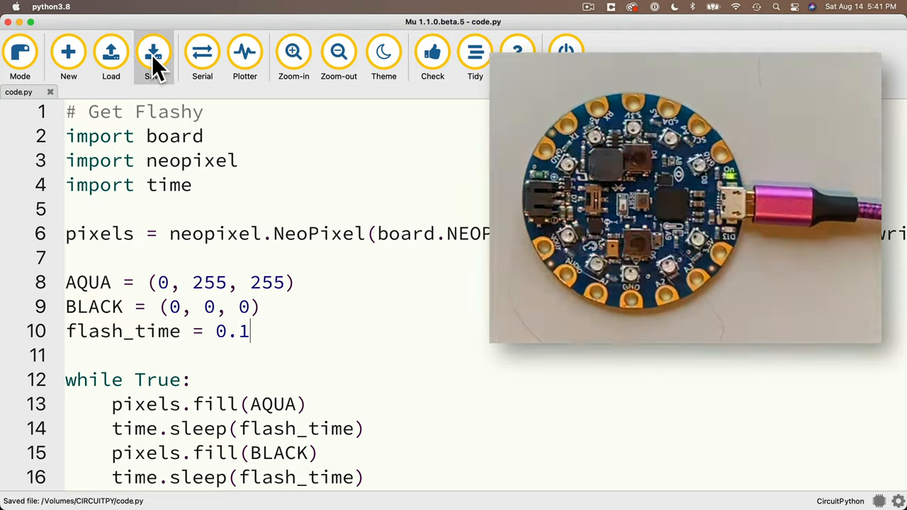
{"action": "left_click", "coordinate": [153, 56]}
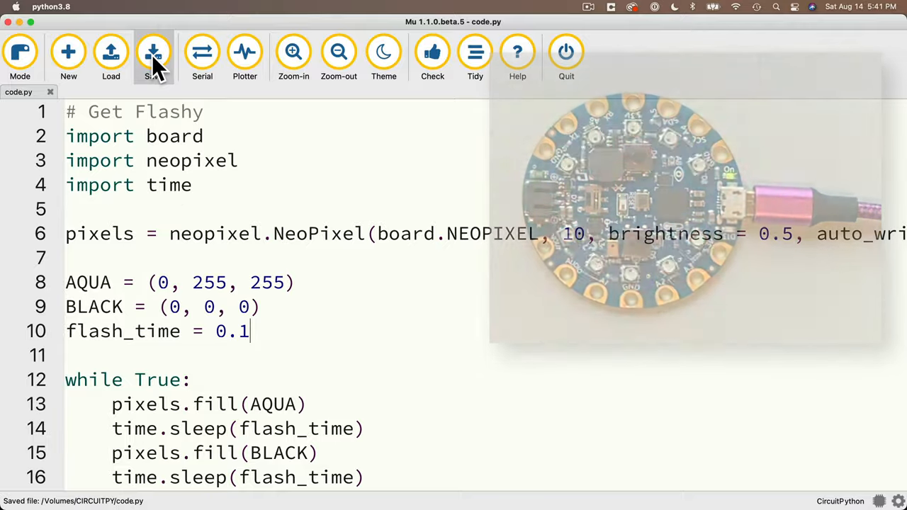
{"action": "left_click", "coordinate": [153, 57]}
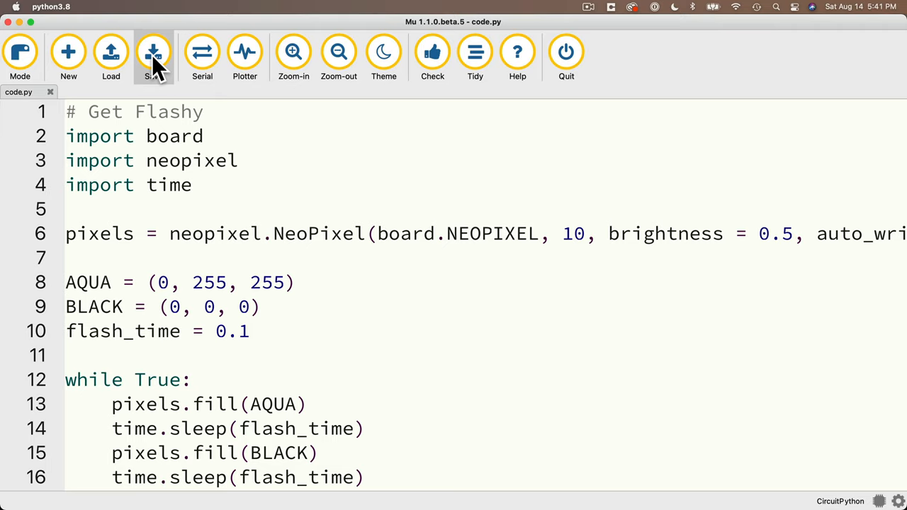
Step: Restore flash_time to 0.5, make the aqua pause flash_time * 2, and save to the board
{"action": "left_click", "coordinate": [249, 332]}
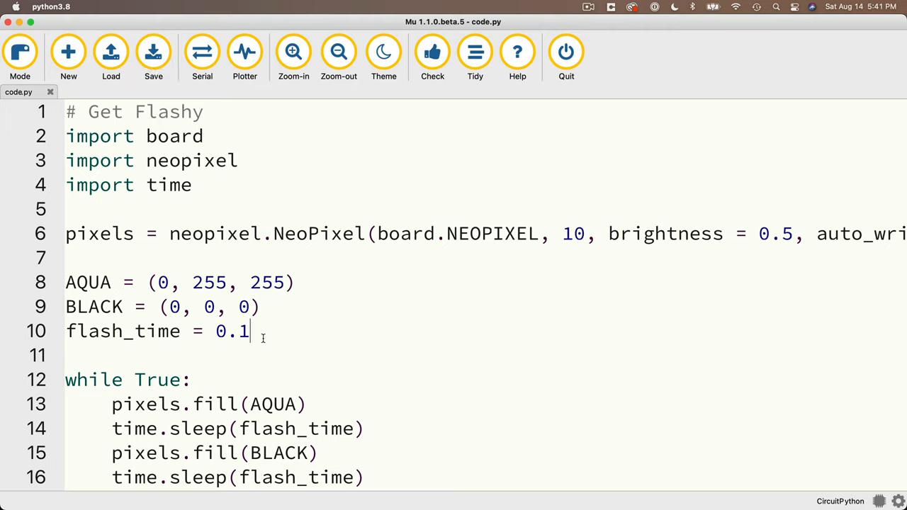
{"action": "type", "text": "5"}
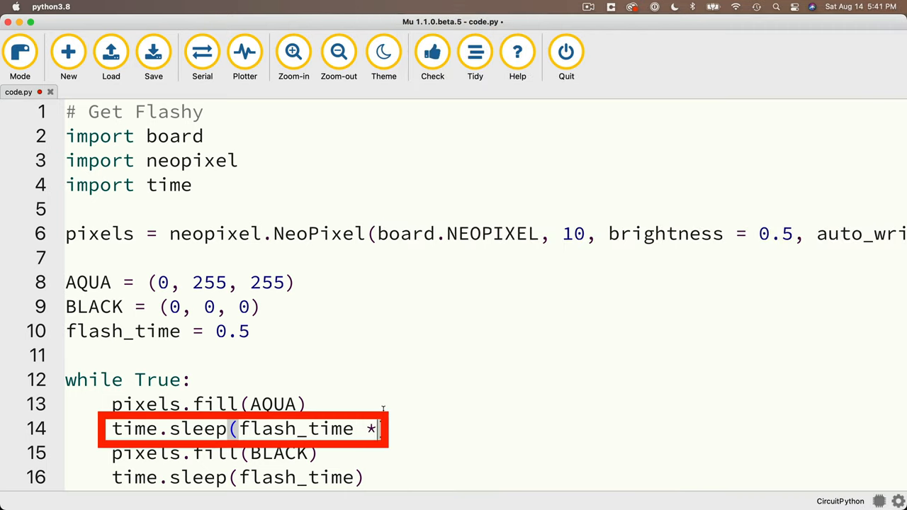
{"action": "type", "text": "2)"}
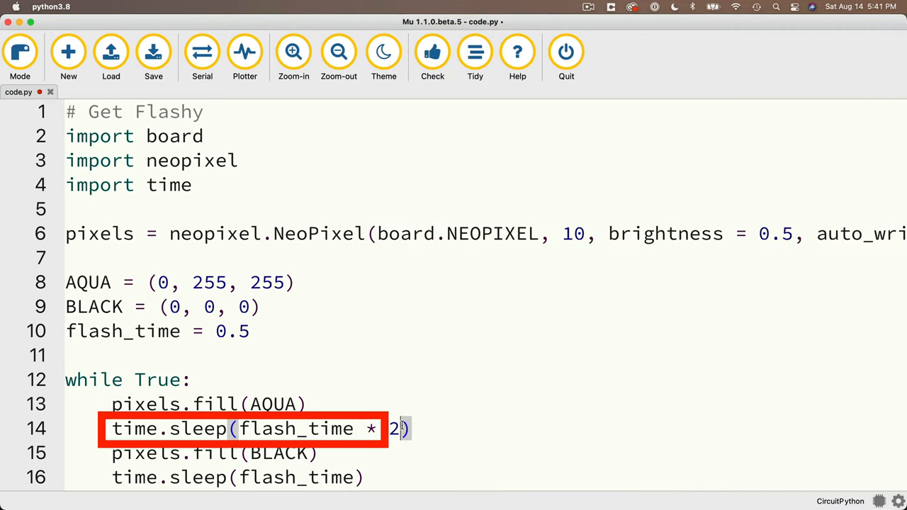
{"action": "left_click", "coordinate": [153, 56]}
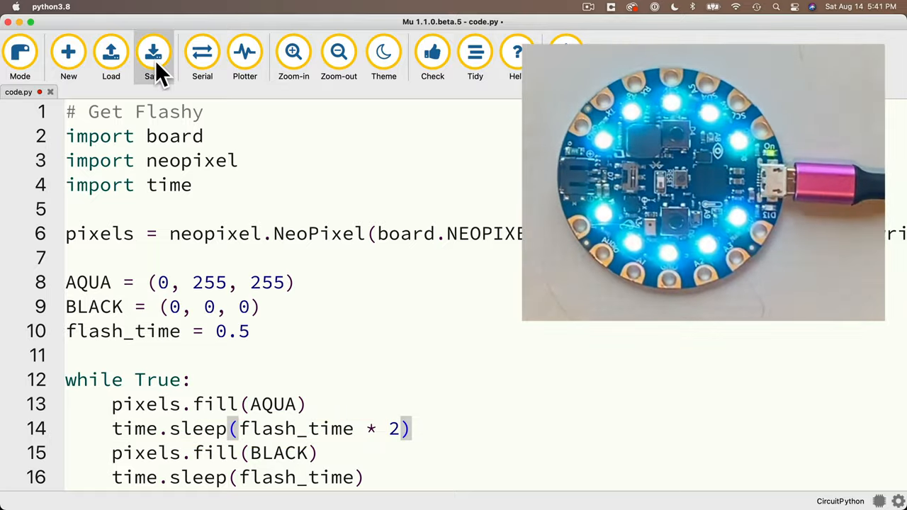
{"action": "mouse_move", "coordinate": [153, 56]}
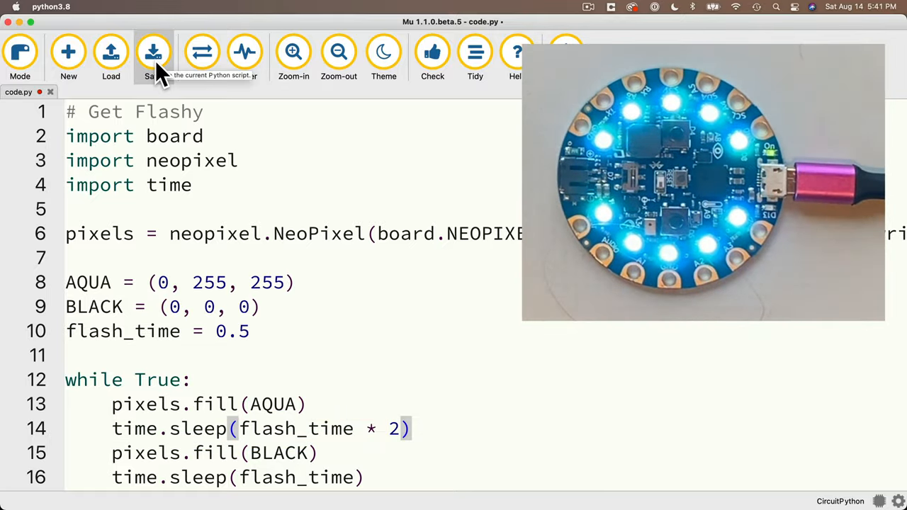
{"action": "left_click", "coordinate": [153, 52]}
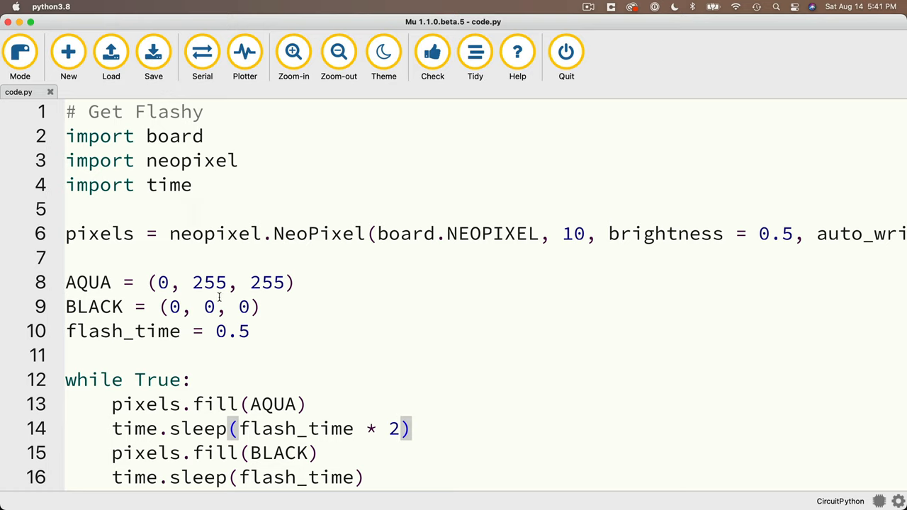
{"action": "mouse_move", "coordinate": [153, 53]}
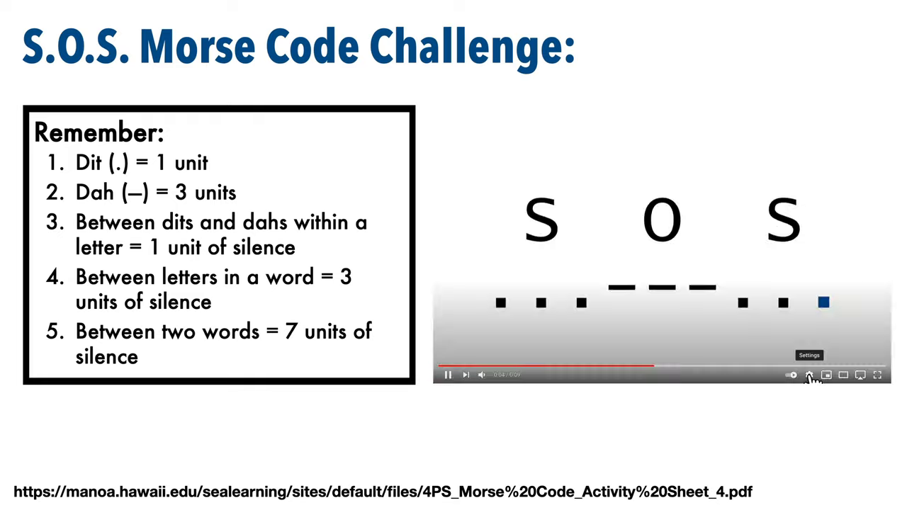
Step: Advance the Keynote S.O.S. Morse Code Challenge slide to reveal the timing rules and pause variables
{"action": "left_click", "coordinate": [808, 374]}
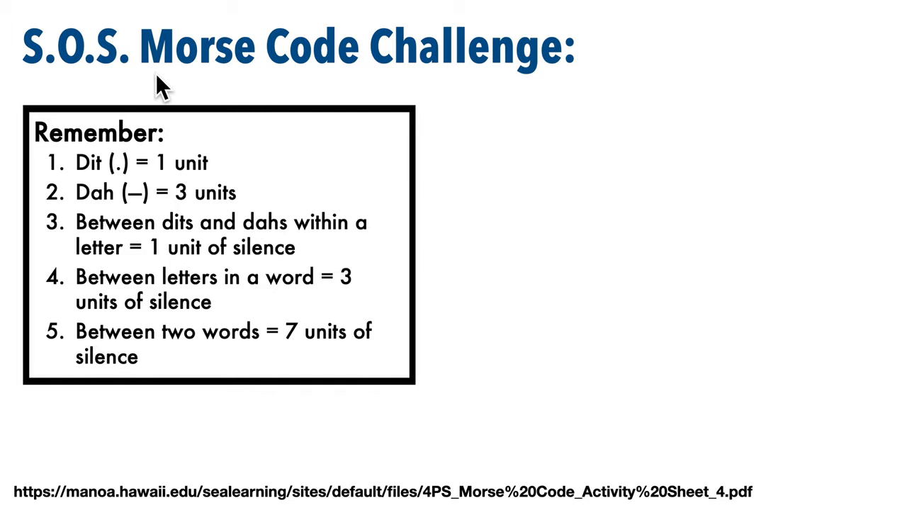
{"action": "mouse_move", "coordinate": [272, 474]}
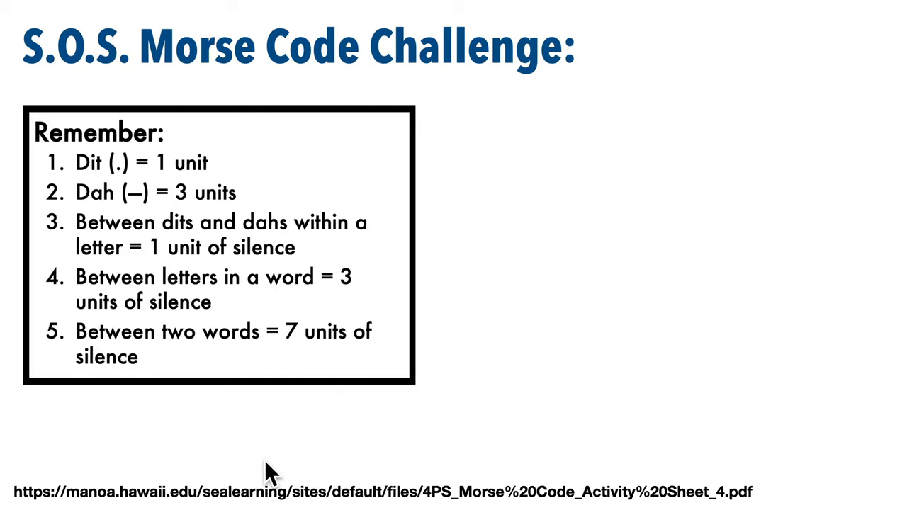
{"action": "mouse_move", "coordinate": [164, 192]}
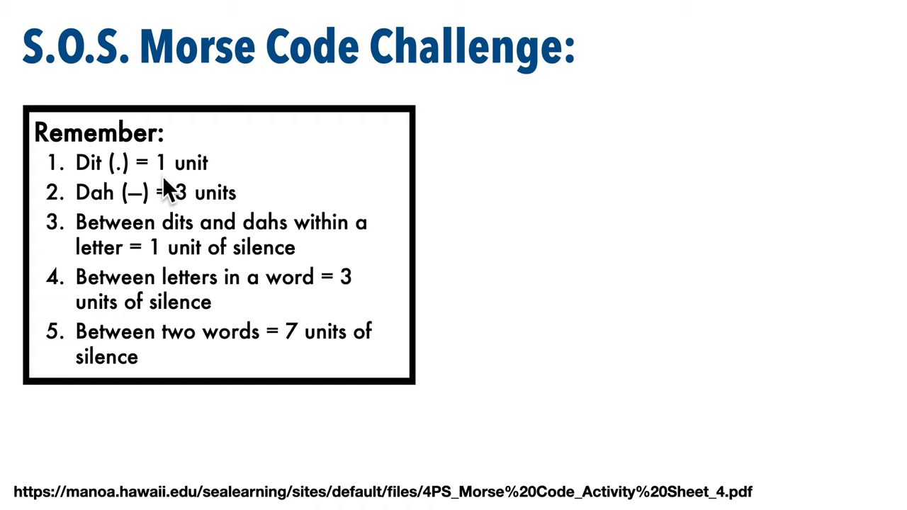
{"action": "mouse_move", "coordinate": [206, 195]}
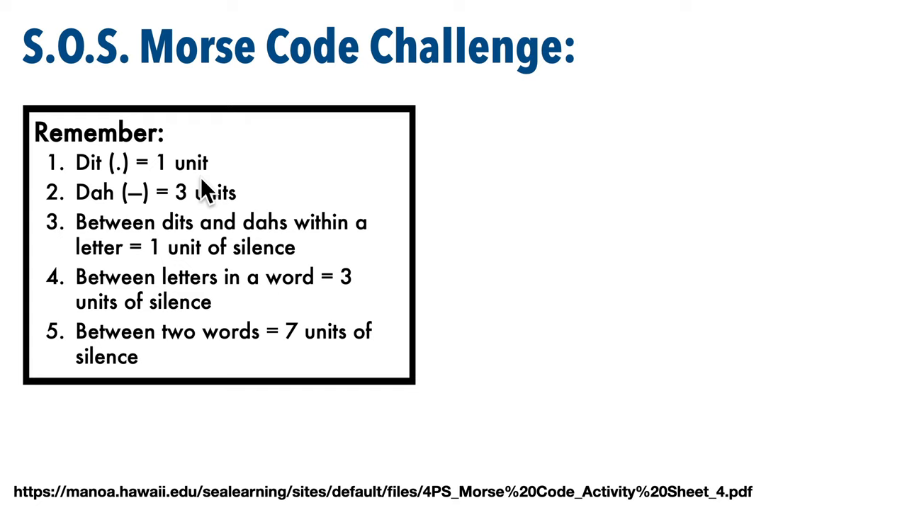
{"action": "mouse_move", "coordinate": [155, 220]}
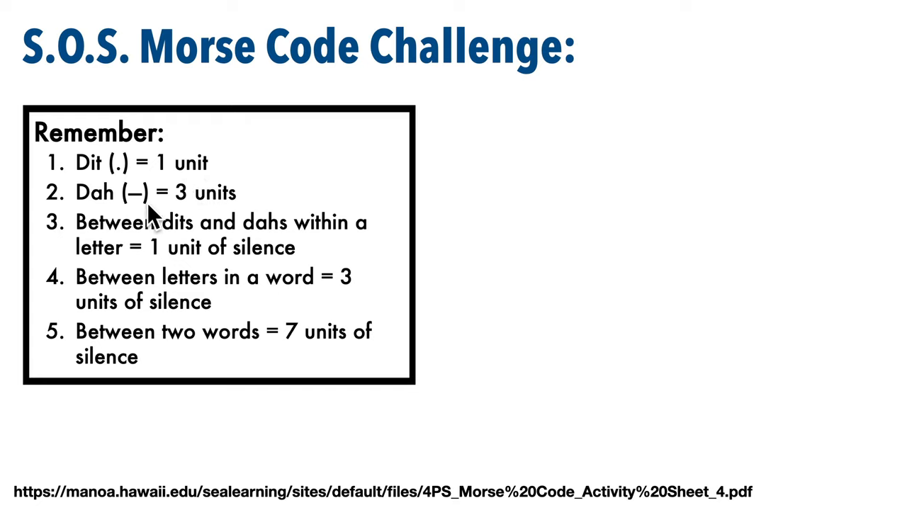
{"action": "mouse_move", "coordinate": [244, 209]}
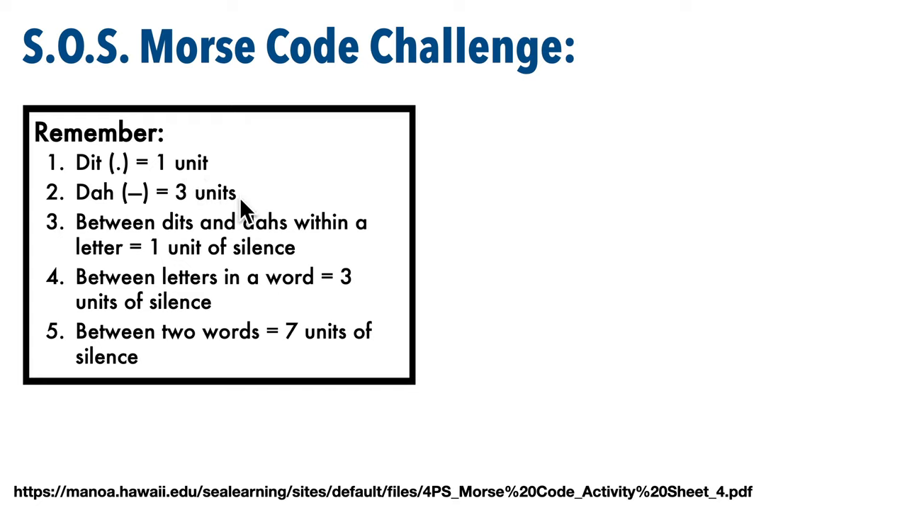
{"action": "mouse_move", "coordinate": [267, 244]}
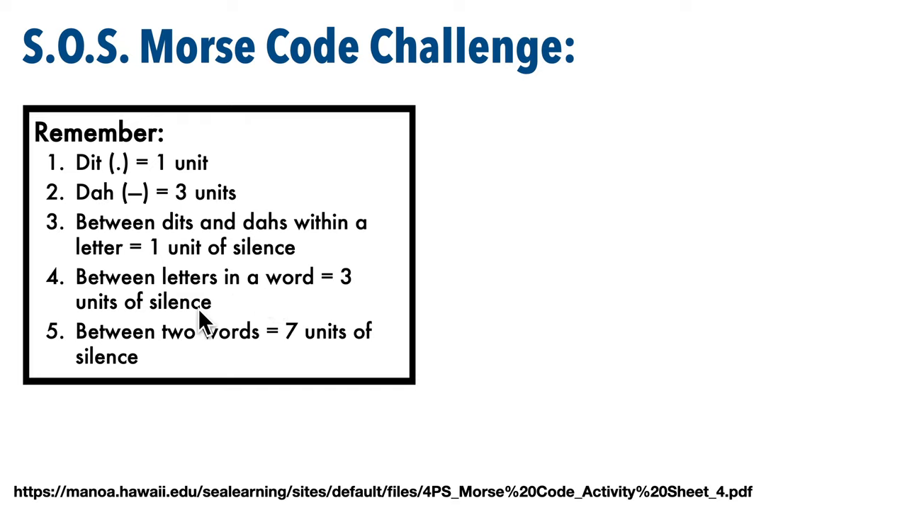
{"action": "mouse_move", "coordinate": [337, 357]}
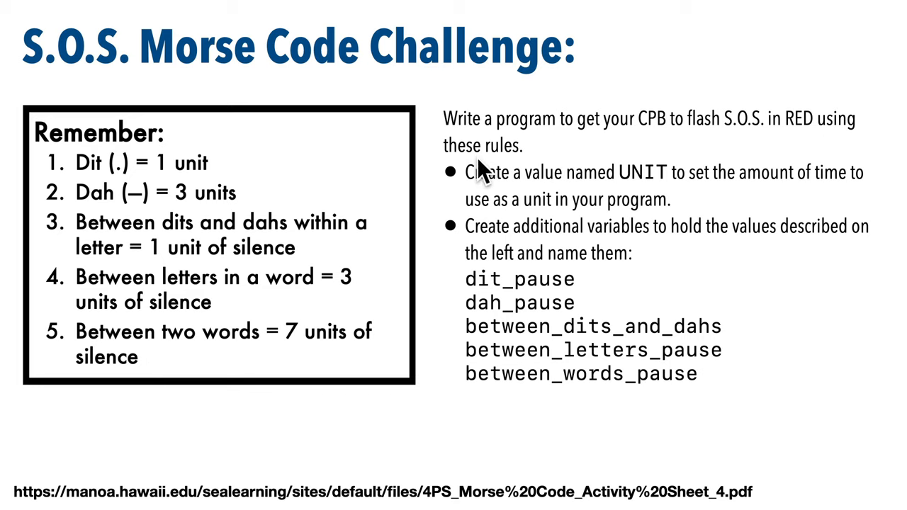
{"action": "mouse_move", "coordinate": [663, 167]}
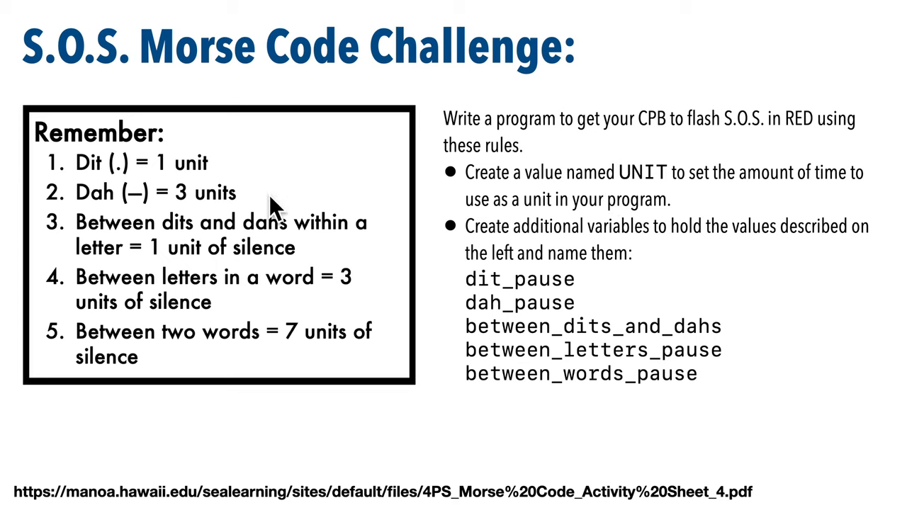
{"action": "mouse_move", "coordinate": [476, 205]}
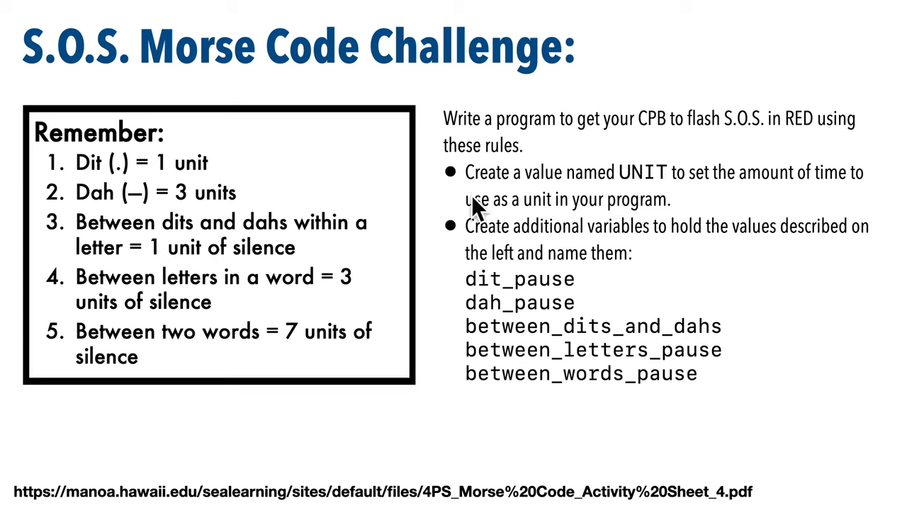
{"action": "mouse_move", "coordinate": [711, 267]}
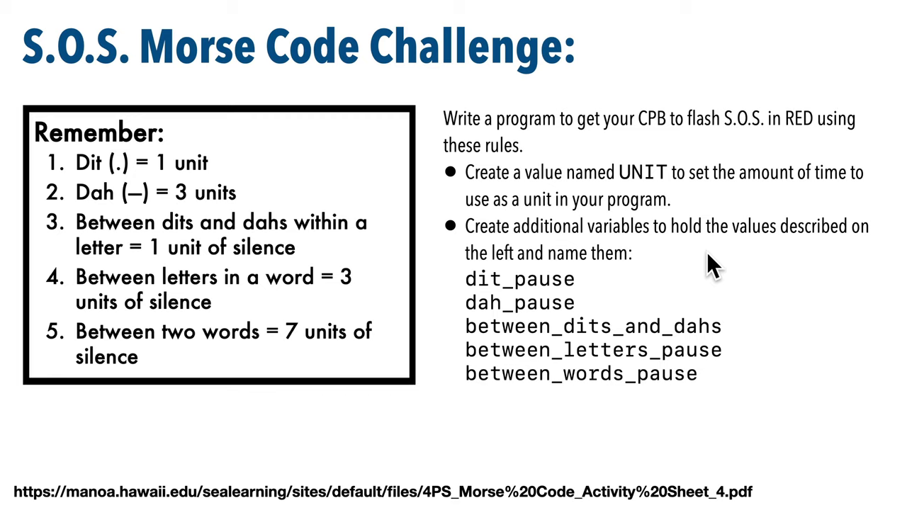
{"action": "mouse_move", "coordinate": [513, 326]}
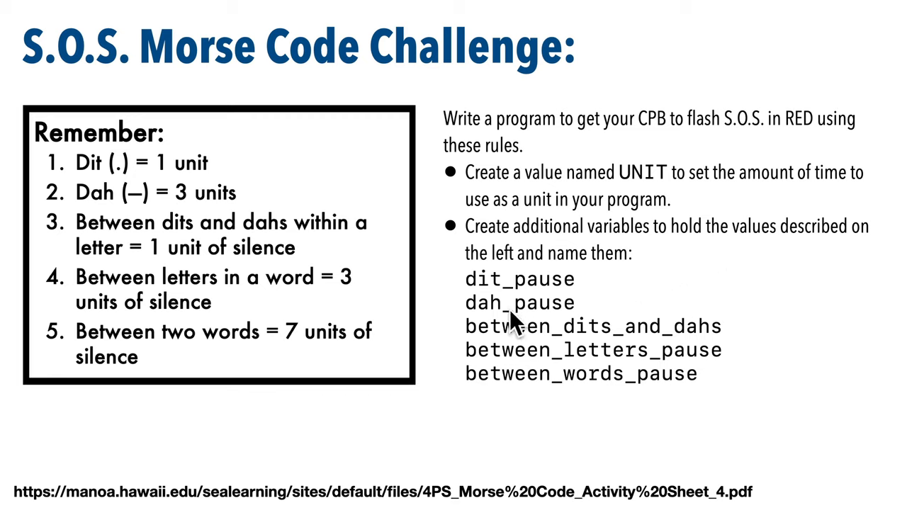
{"action": "mouse_move", "coordinate": [241, 233]}
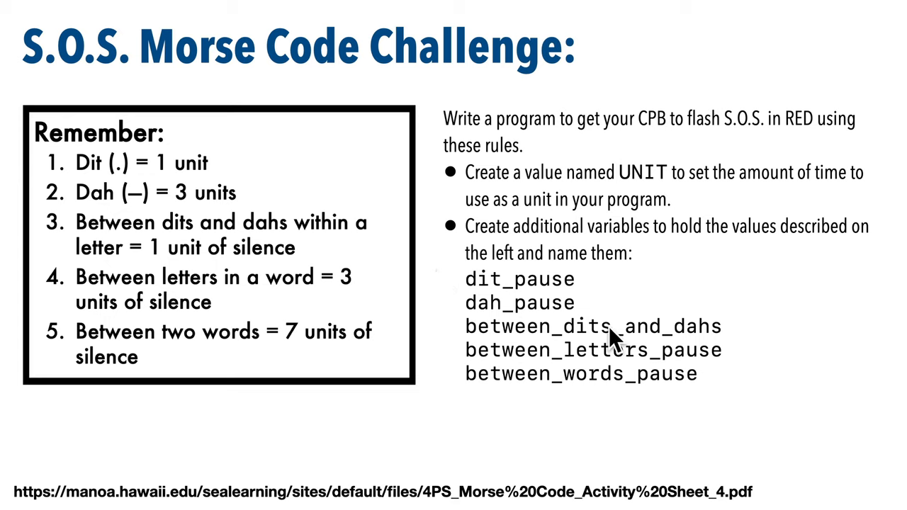
{"action": "mouse_move", "coordinate": [632, 381]}
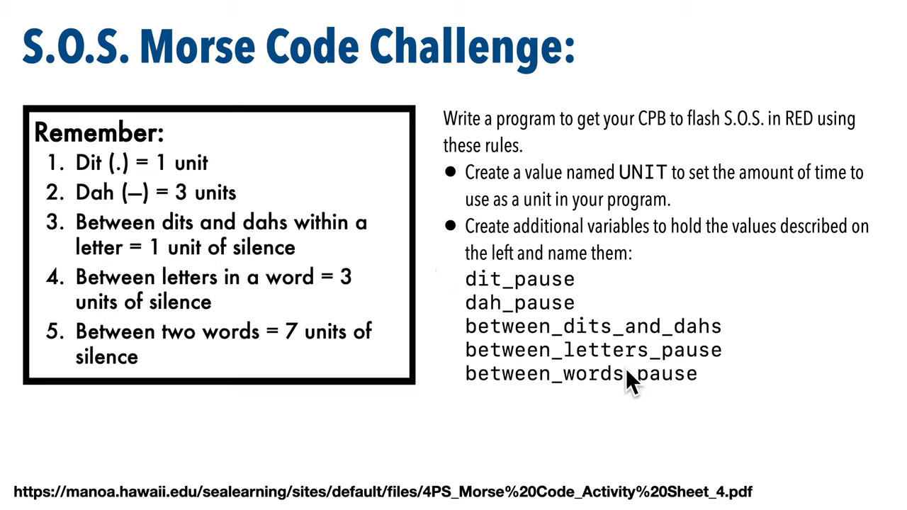
{"action": "mouse_move", "coordinate": [719, 414]}
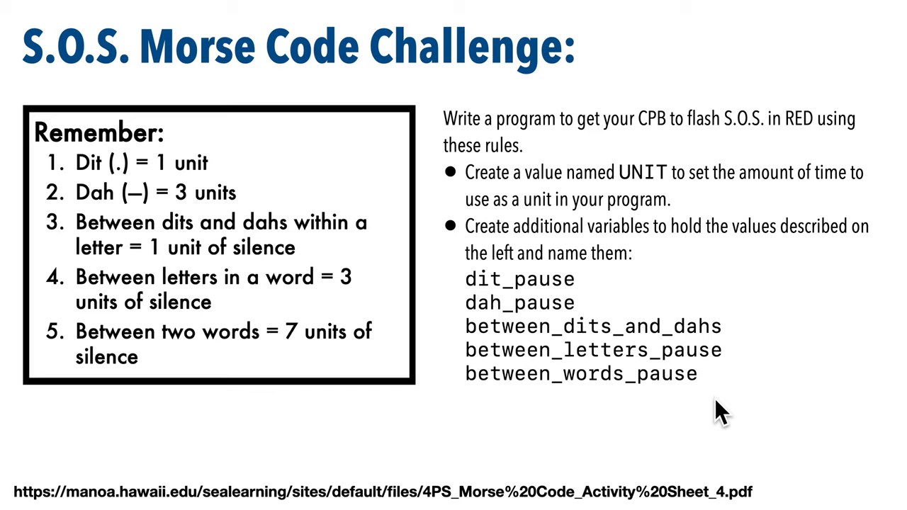